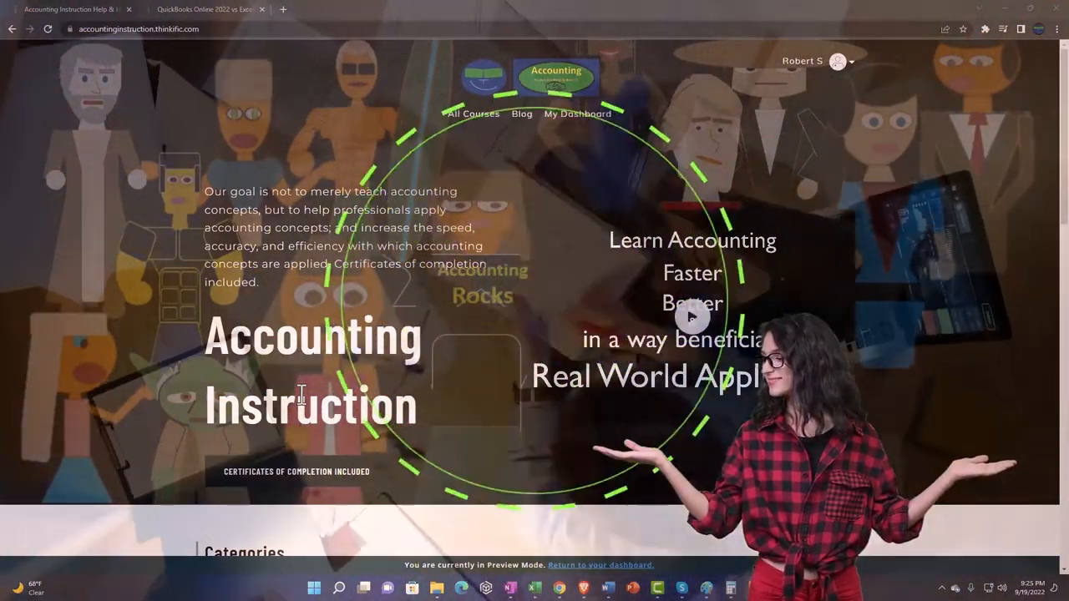
# Step: Scroll the OneNote notes and expand the Getting Started 2022 lessons
pyautogui.scroll(-3)
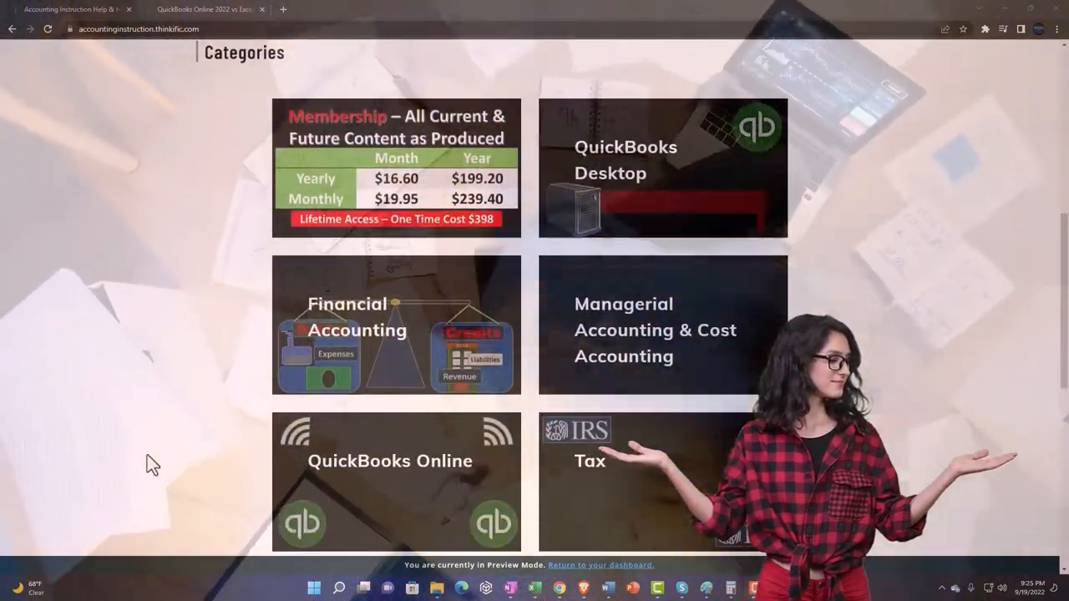
pyautogui.scroll(-3)
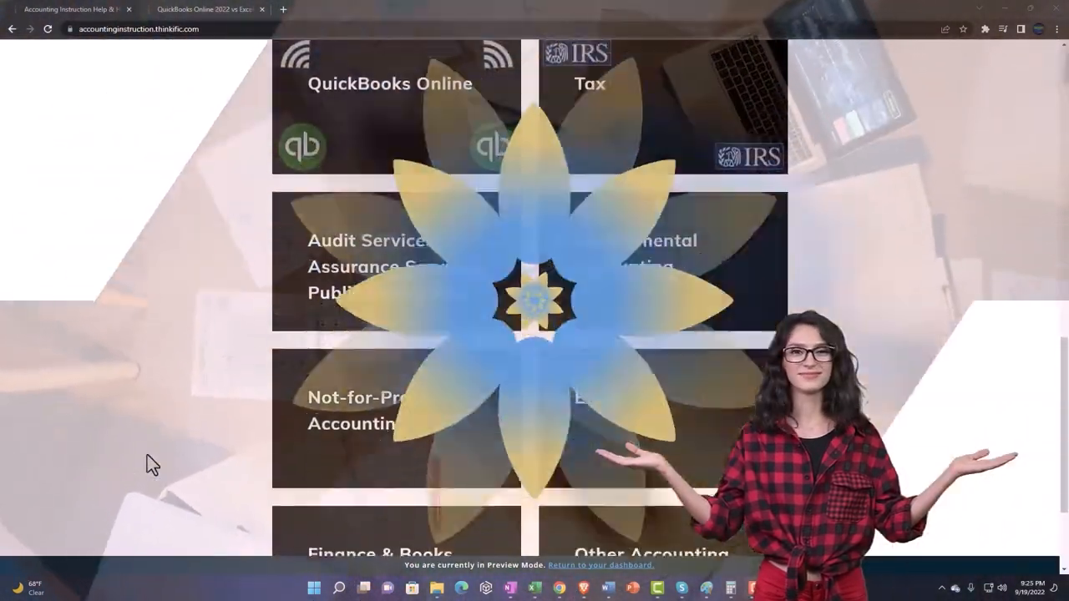
pyautogui.scroll(-3)
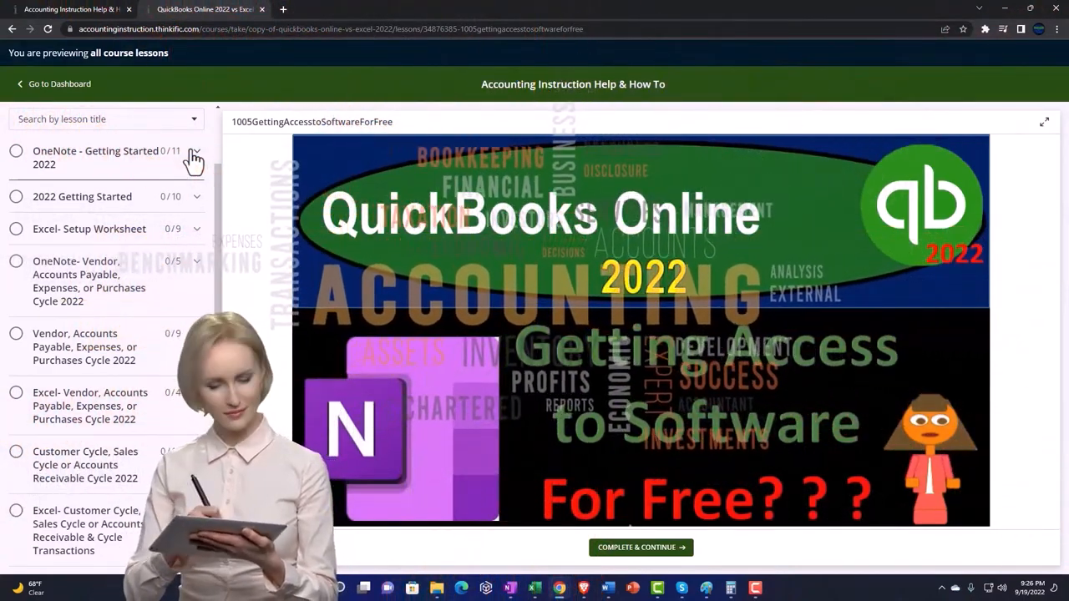
pyautogui.click(194, 157)
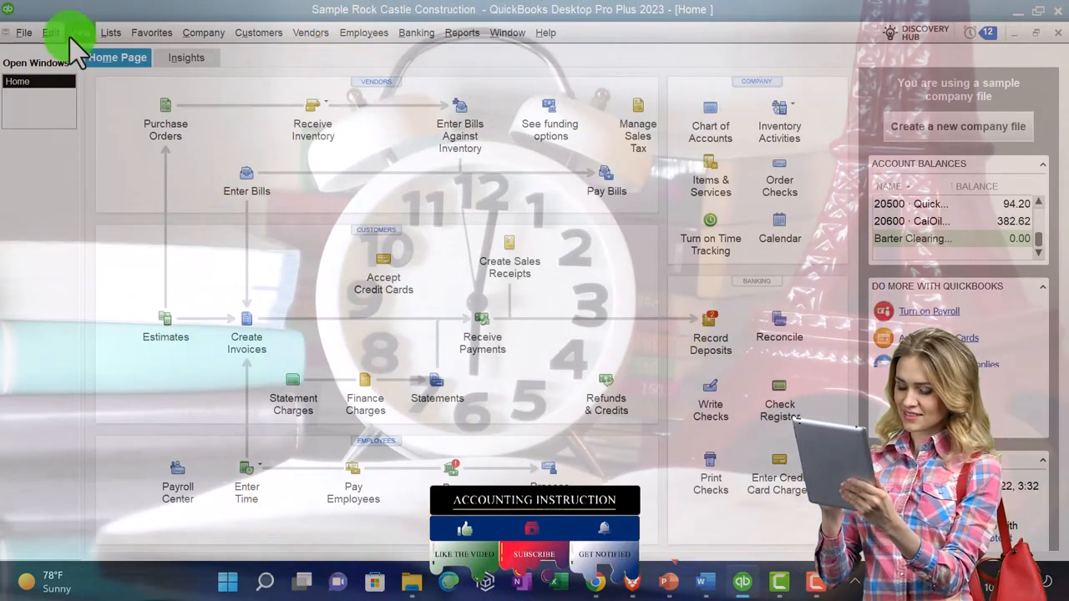
# Step: Show the Open Windows list and go to the Company & Financial reports for Profit & Loss Standard
pyautogui.click(80, 34)
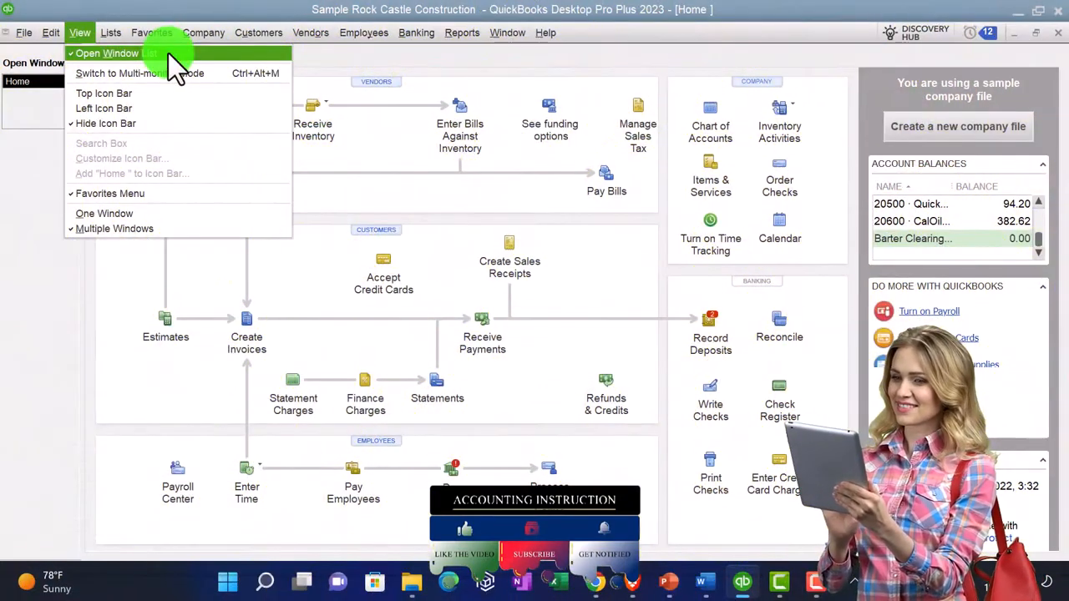
pyautogui.click(107, 51)
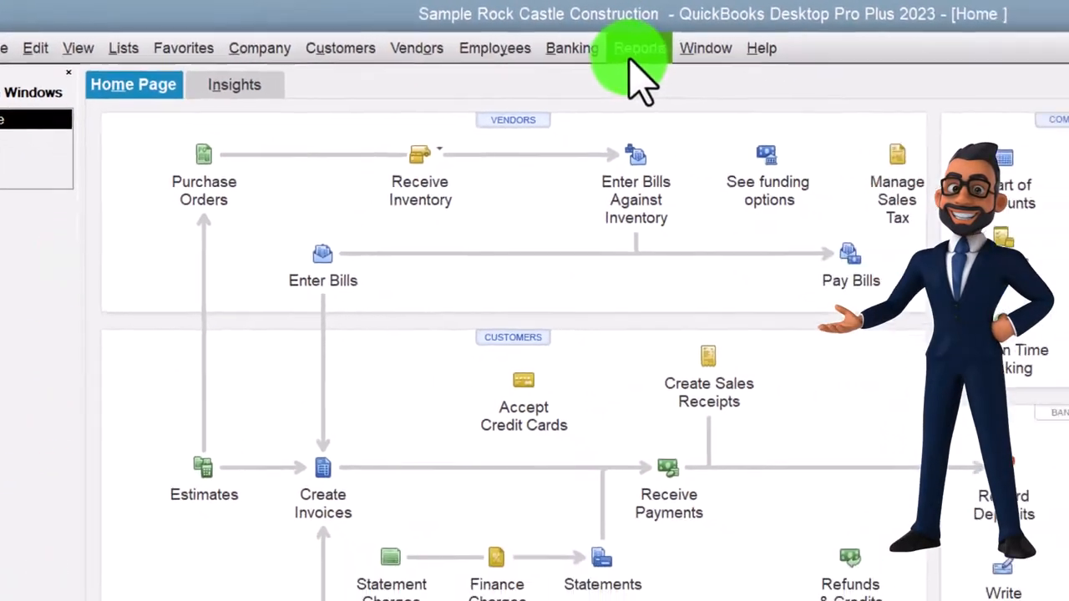
pyautogui.click(437, 36)
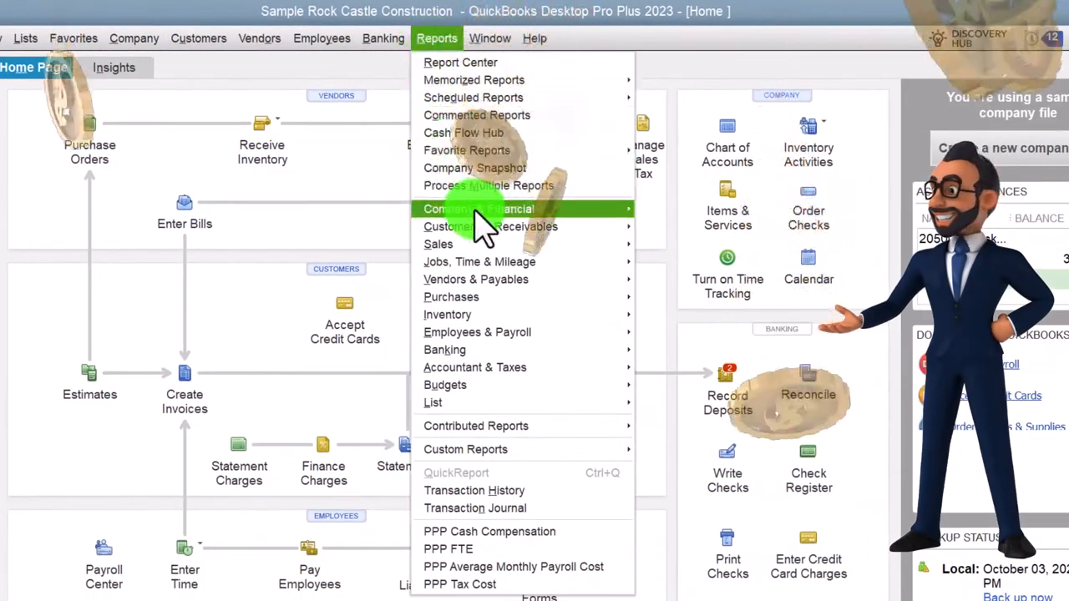
pyautogui.click(478, 209)
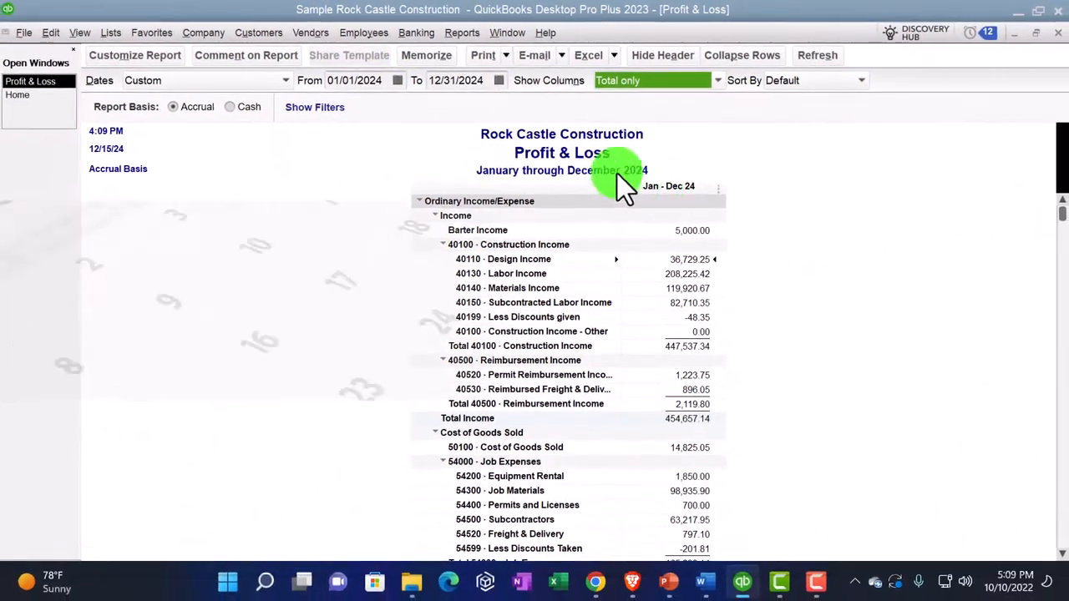
# Step: Enlarge the Profit & Loss report font via Customize Report > Fonts & Numbers and apply it
pyautogui.click(133, 55)
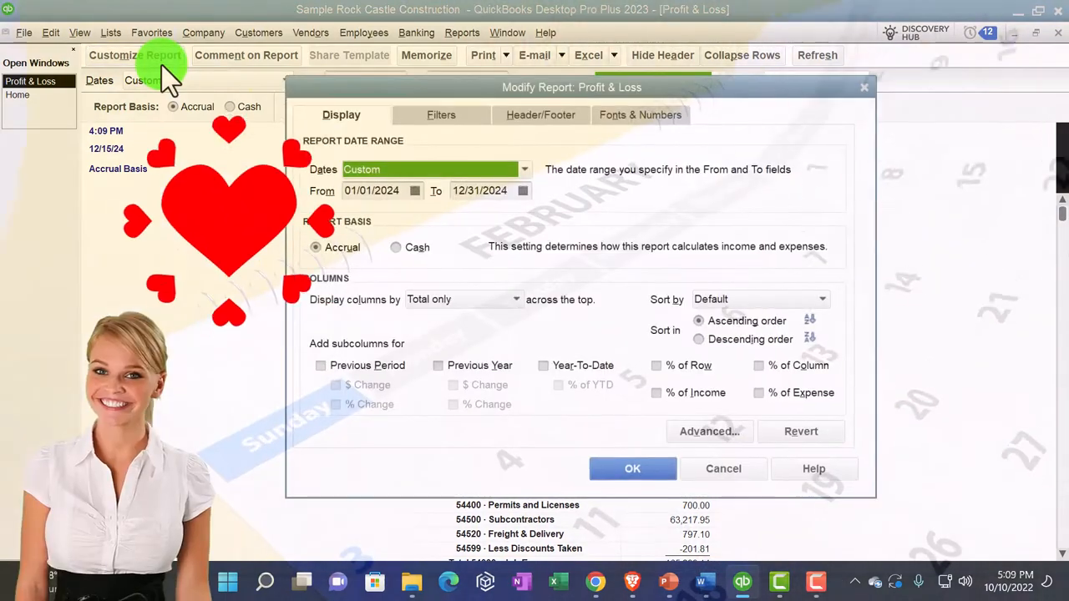
pyautogui.click(640, 113)
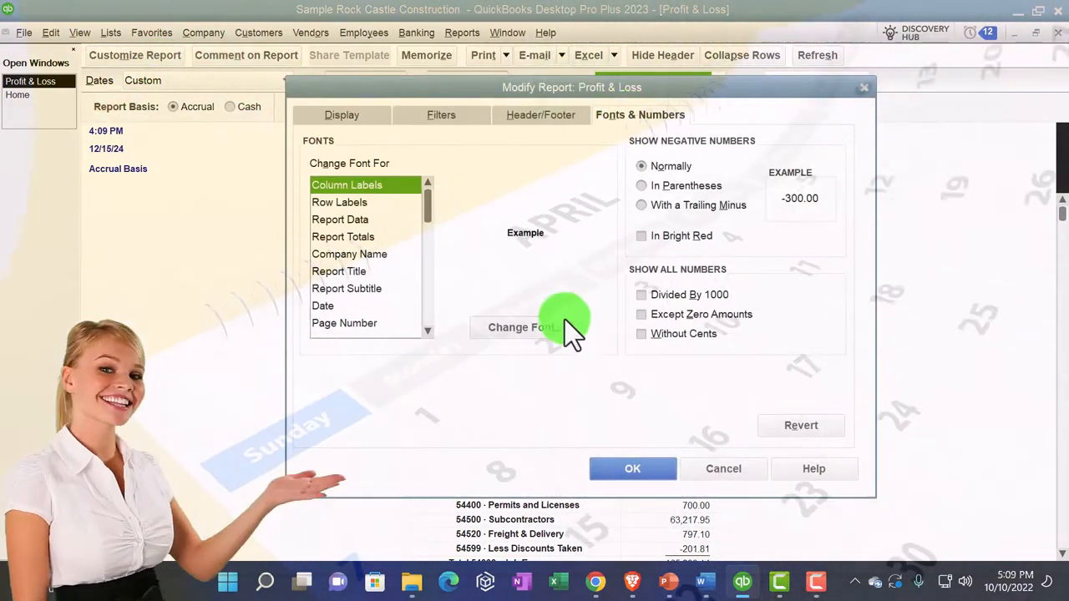
pyautogui.click(519, 325)
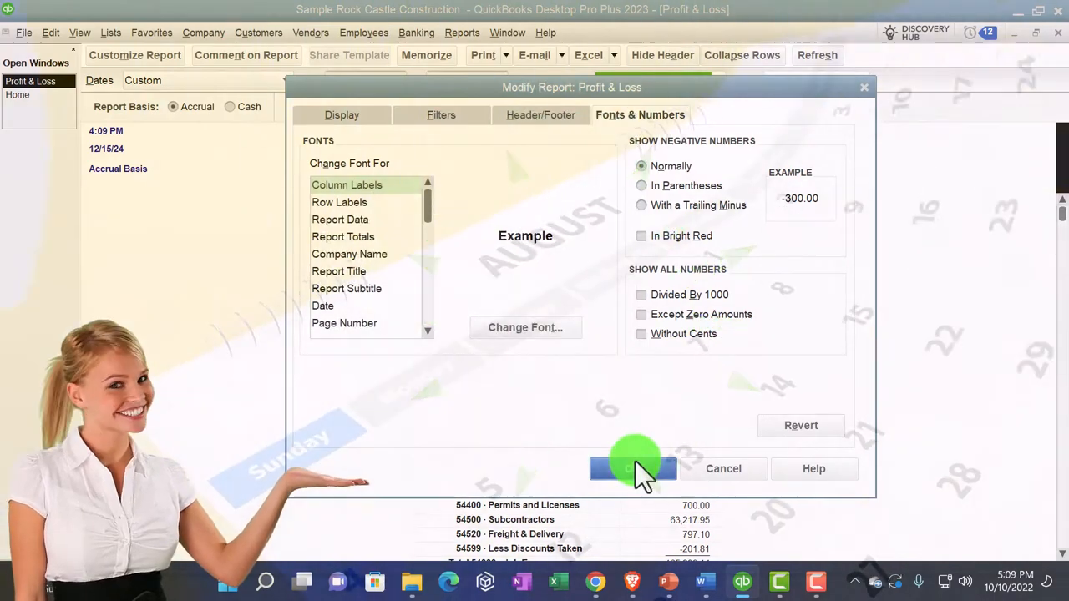
pyautogui.click(460, 34)
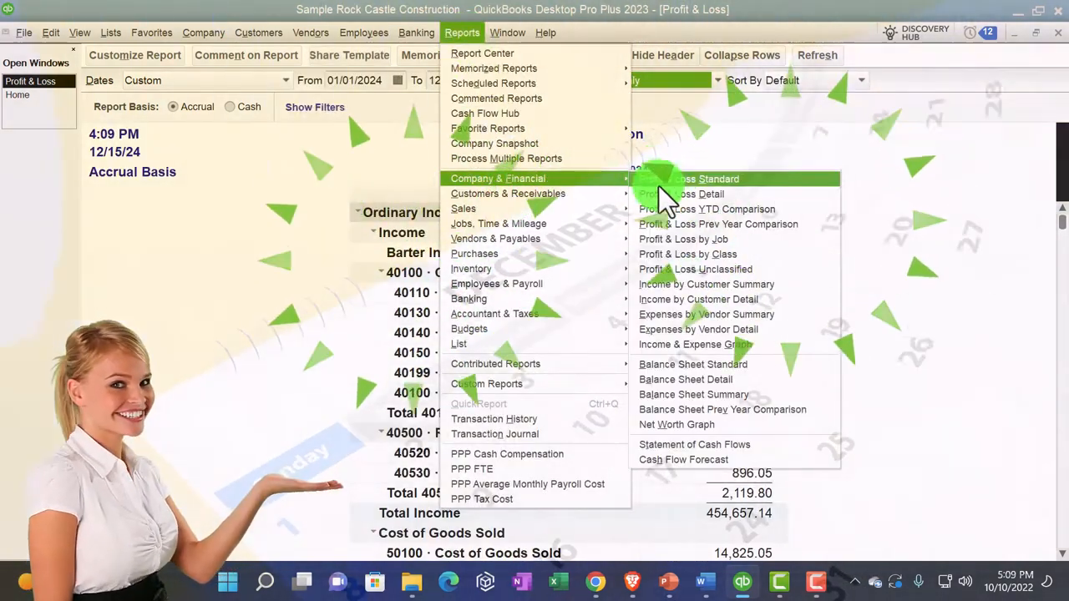
# Step: Run Balance Sheet Standard for This Fiscal Year (Dec 31, 2024) and confirm a larger font
pyautogui.click(693, 364)
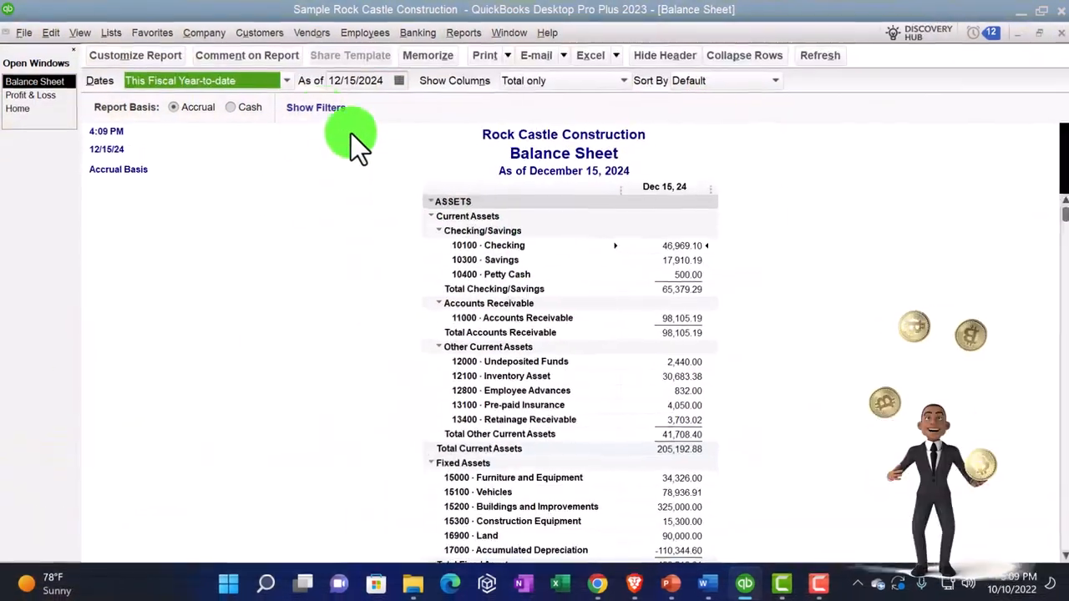
pyautogui.click(287, 80)
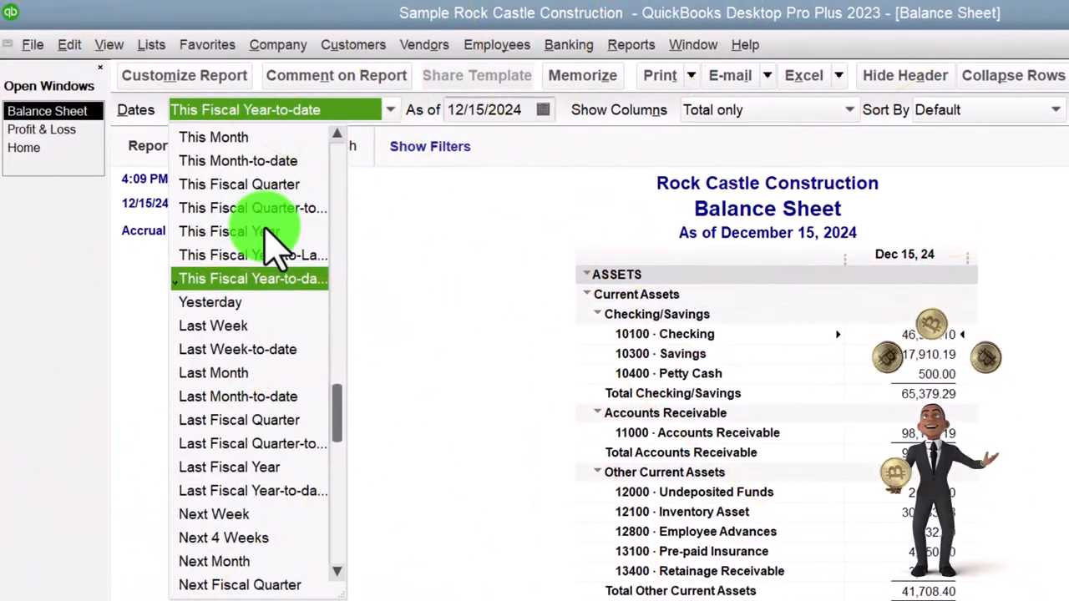
pyautogui.click(230, 230)
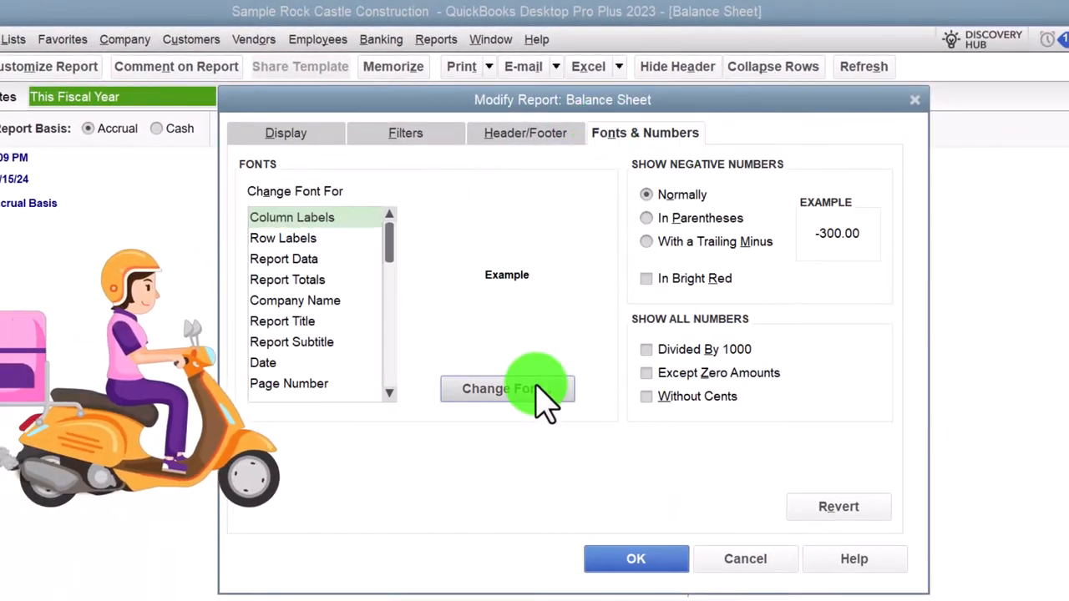
pyautogui.click(507, 388)
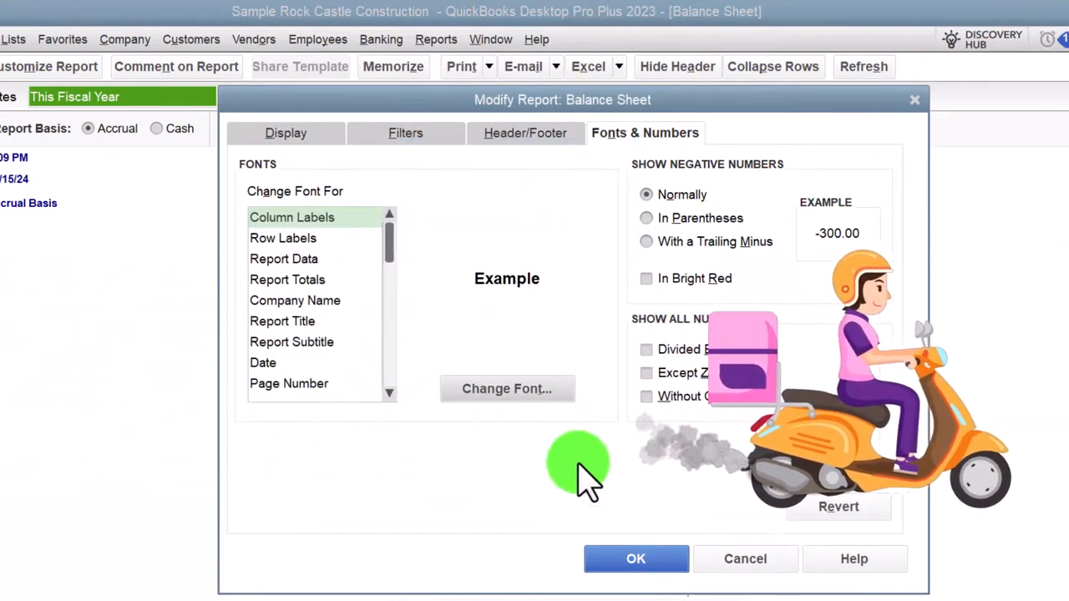
pyautogui.click(635, 557)
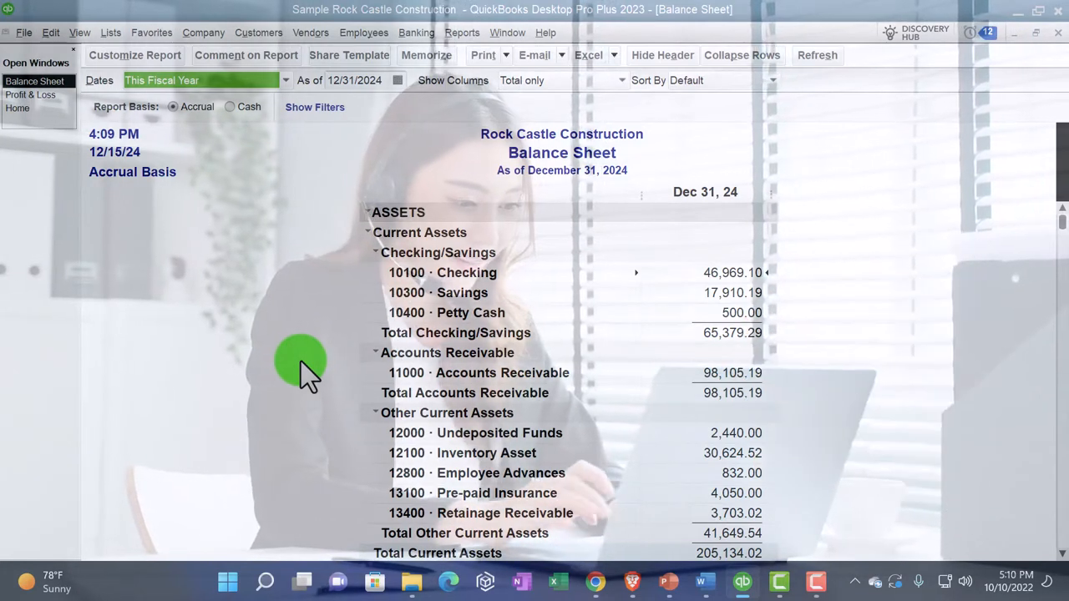
pyautogui.moveTo(370, 281)
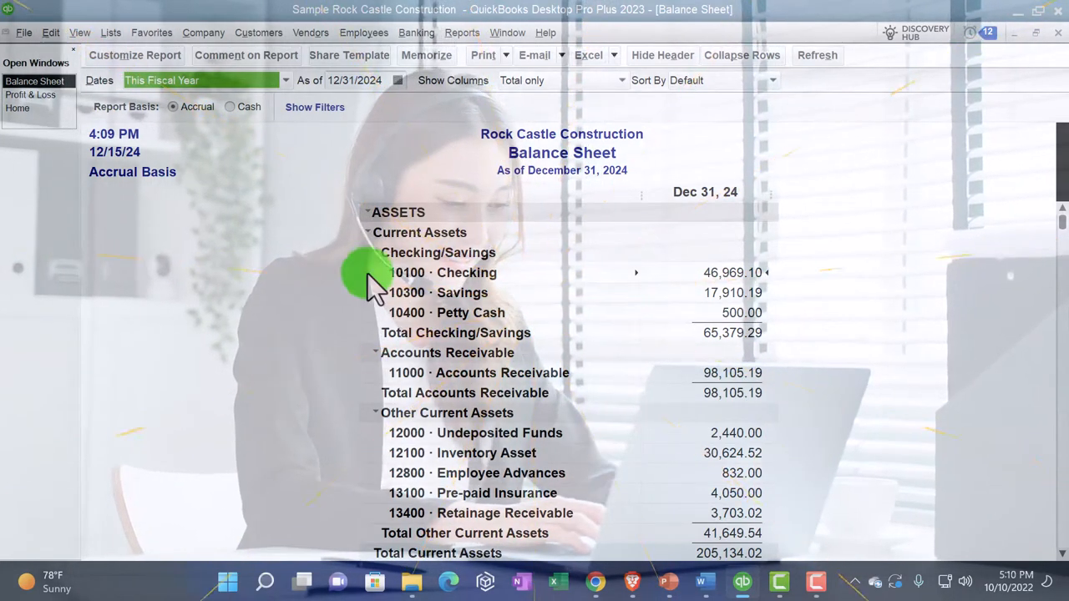
pyautogui.click(461, 33)
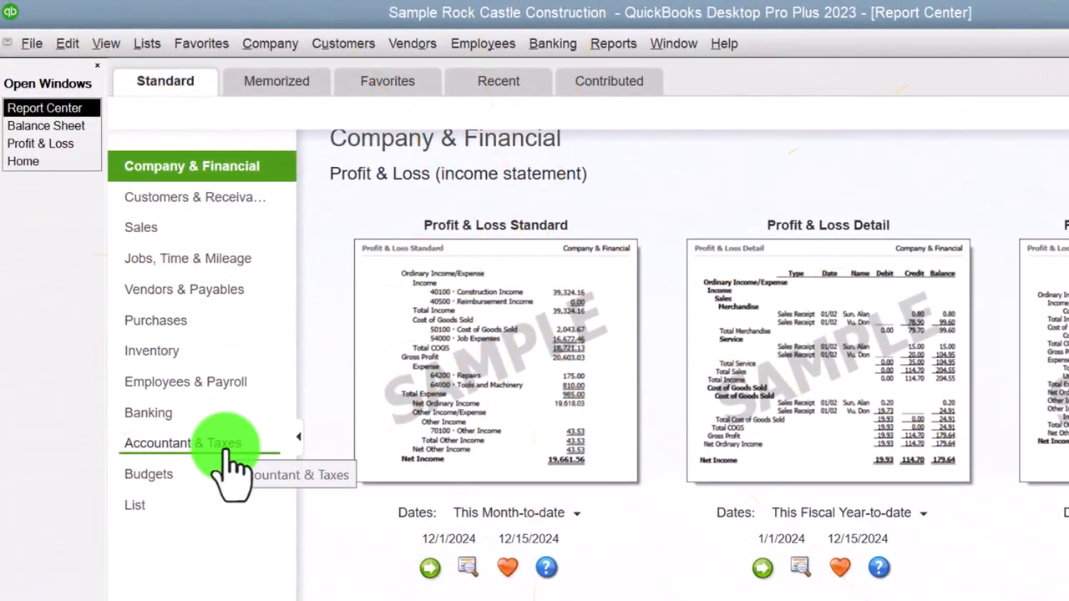
# Step: Run the Trial Balance from the Accountant & Taxes reports in the Report Center
pyautogui.click(157, 442)
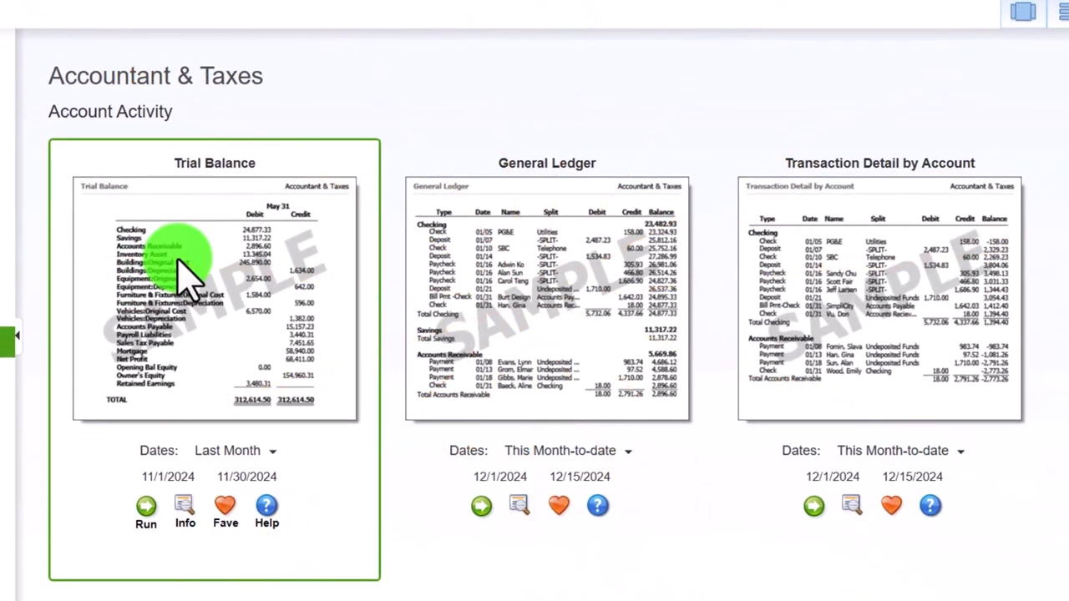
pyautogui.click(147, 508)
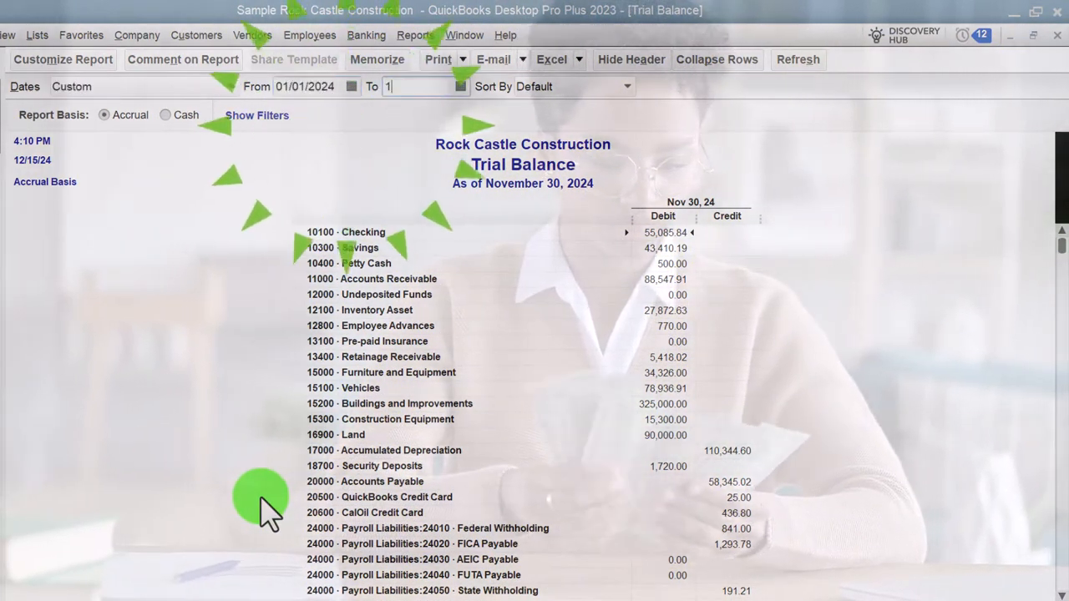
# Step: Set the Trial Balance To date to 12/31/2024 and pick a larger font in Fonts & Numbers
pyautogui.write('12/31/2024')
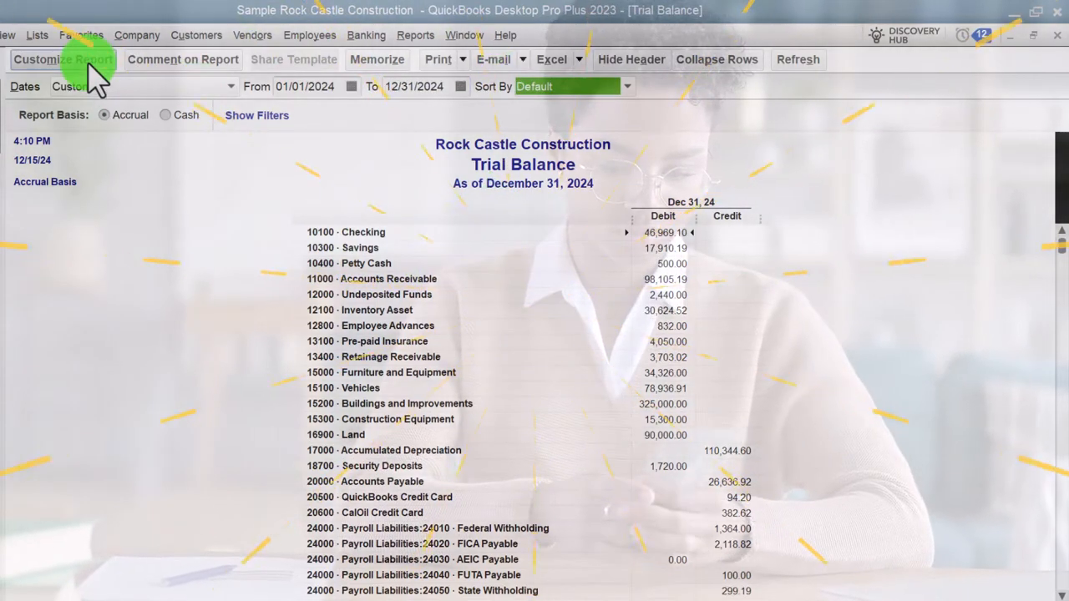
pyautogui.click(64, 60)
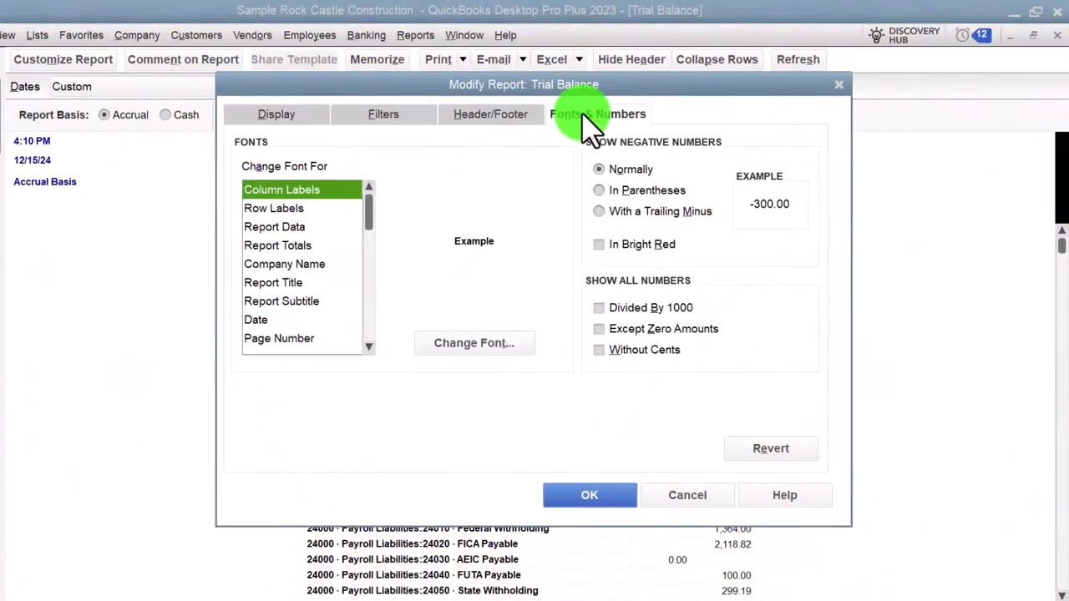
pyautogui.click(475, 343)
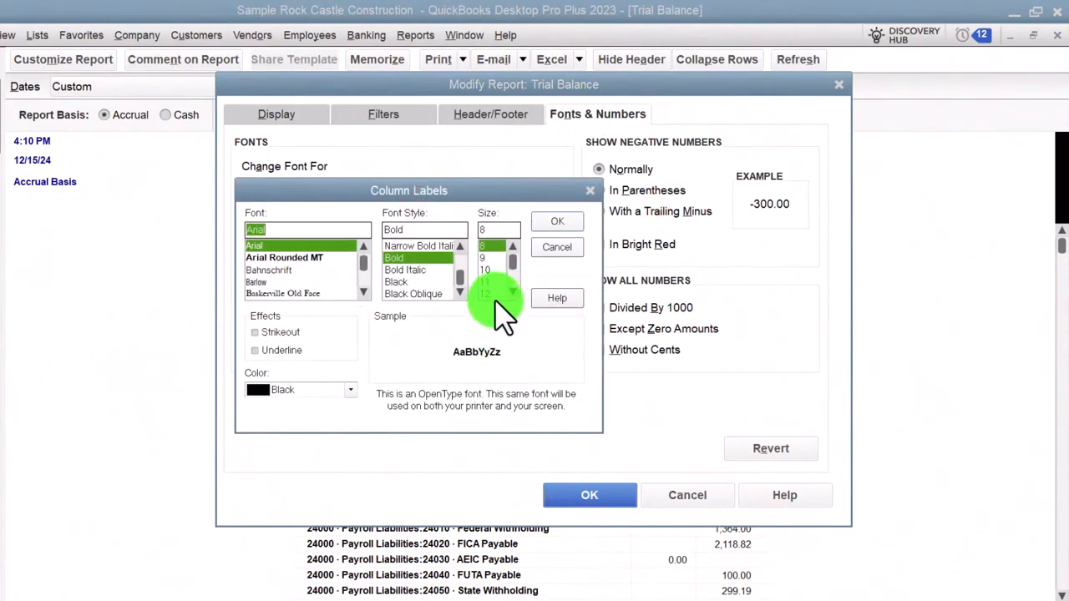
pyautogui.click(558, 220)
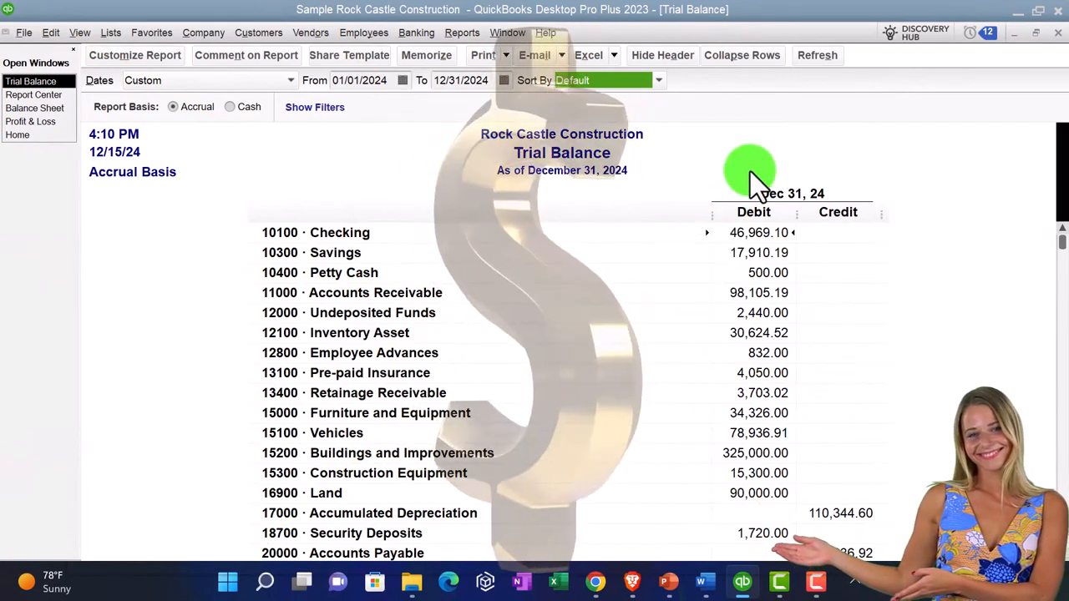
pyautogui.moveTo(838, 187)
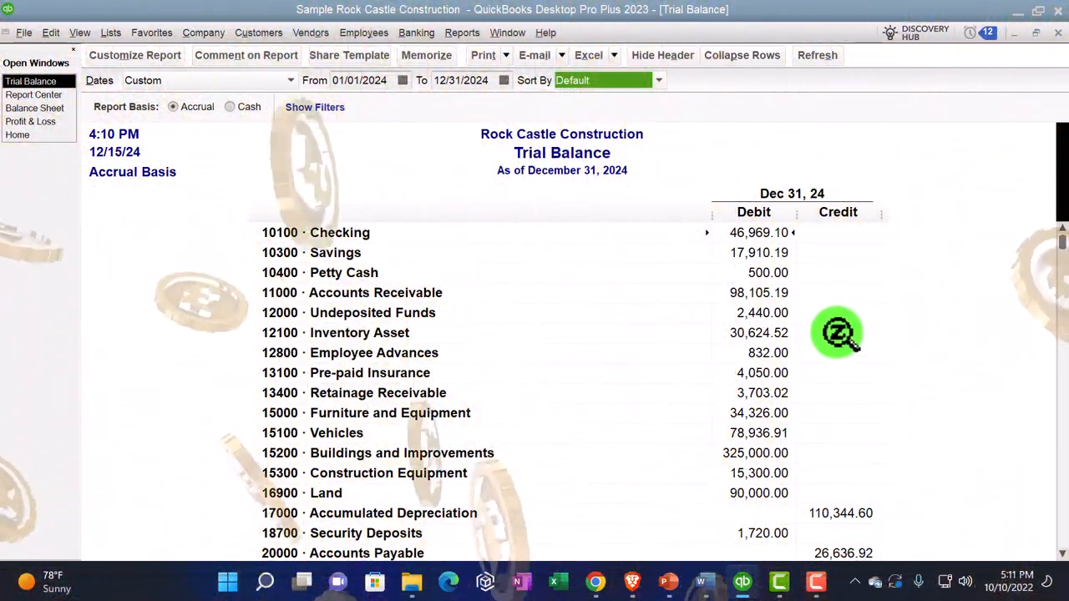
pyautogui.scroll(-3)
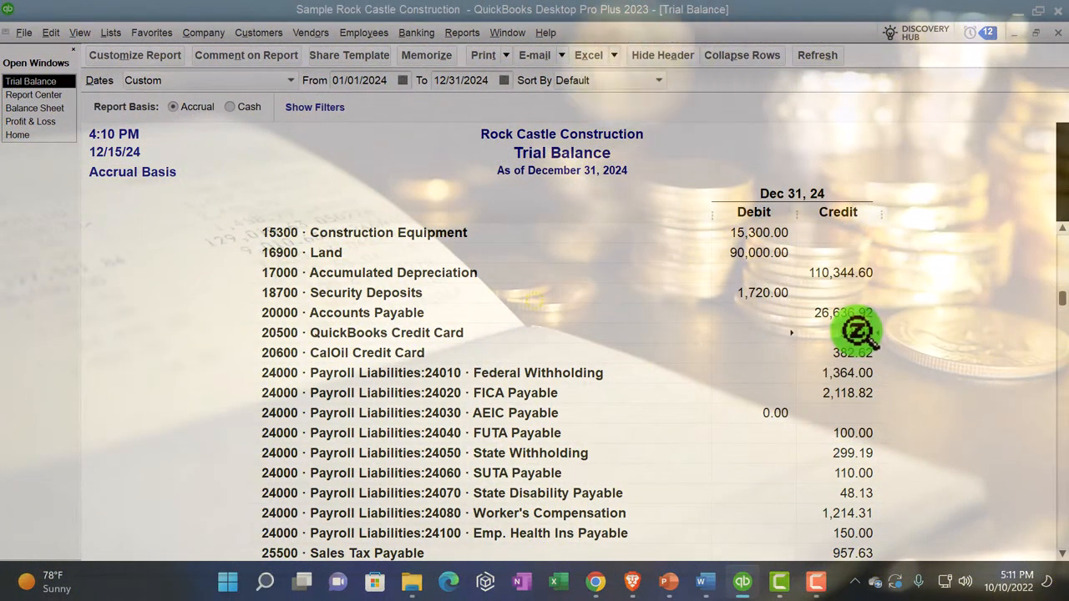
pyautogui.scroll(-3)
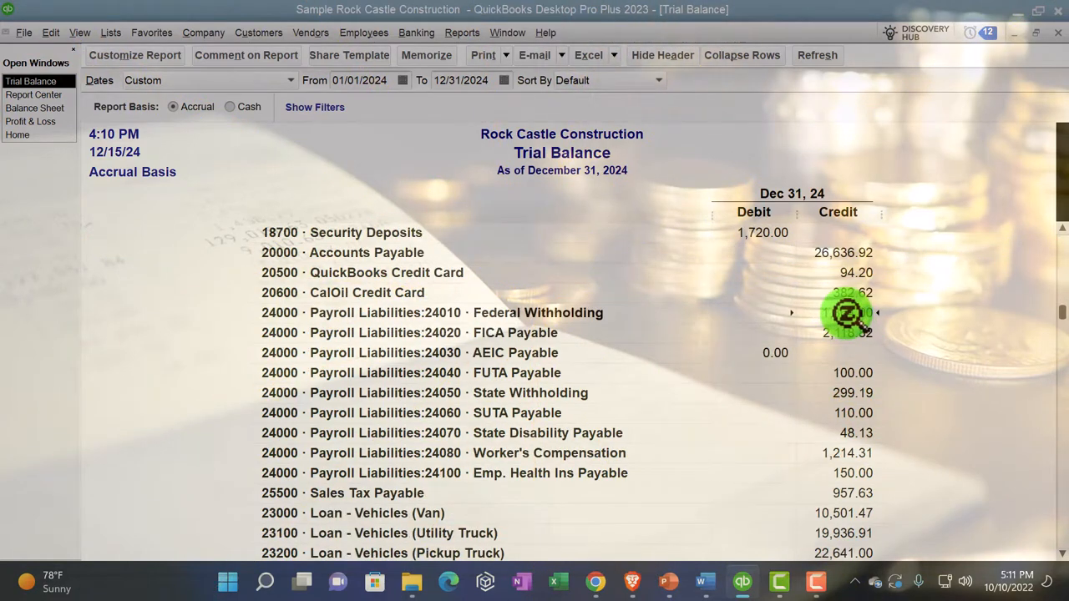
pyautogui.scroll(-3)
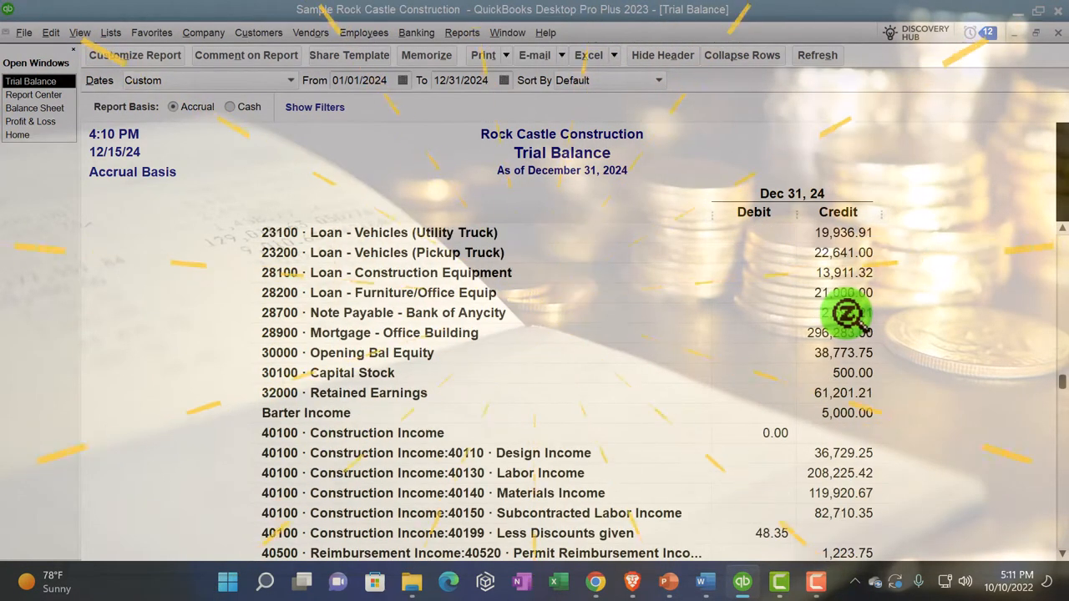
pyautogui.scroll(-3)
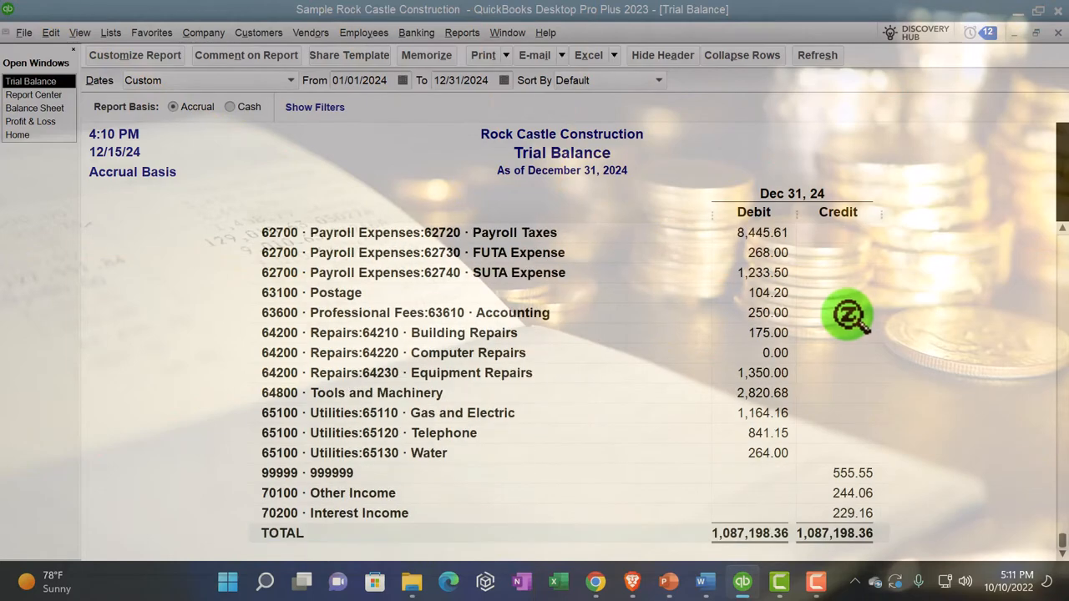
pyautogui.scroll(3)
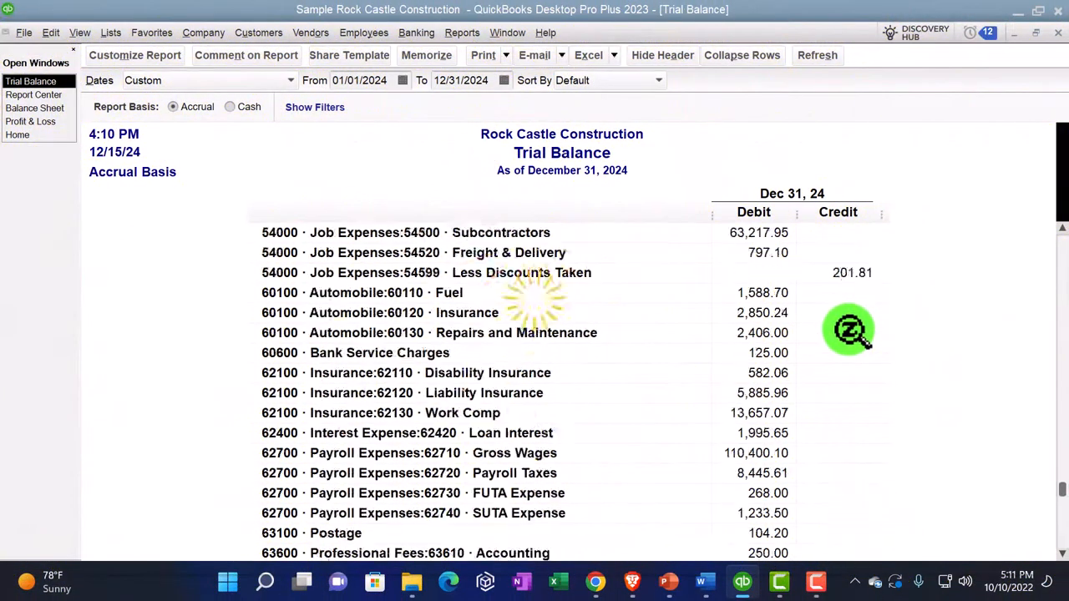
pyautogui.scroll(3)
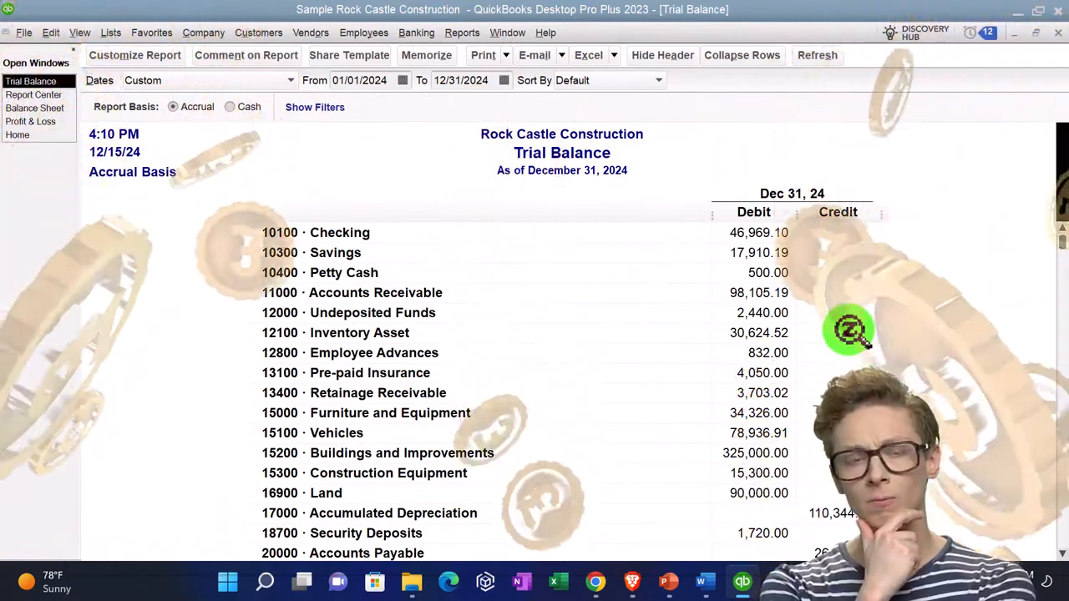
pyautogui.scroll(-3)
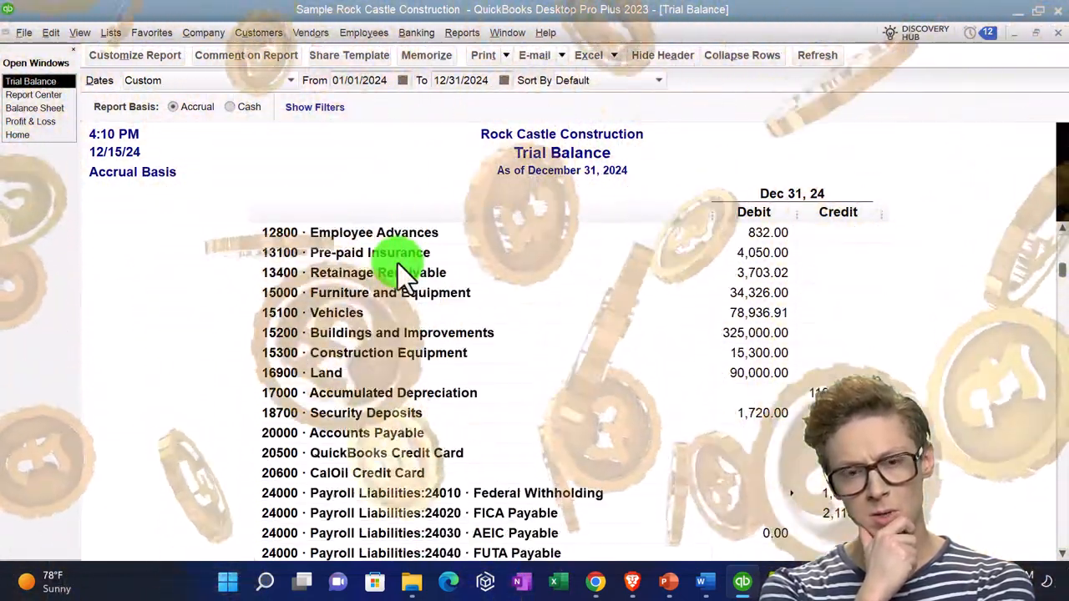
pyautogui.scroll(-3)
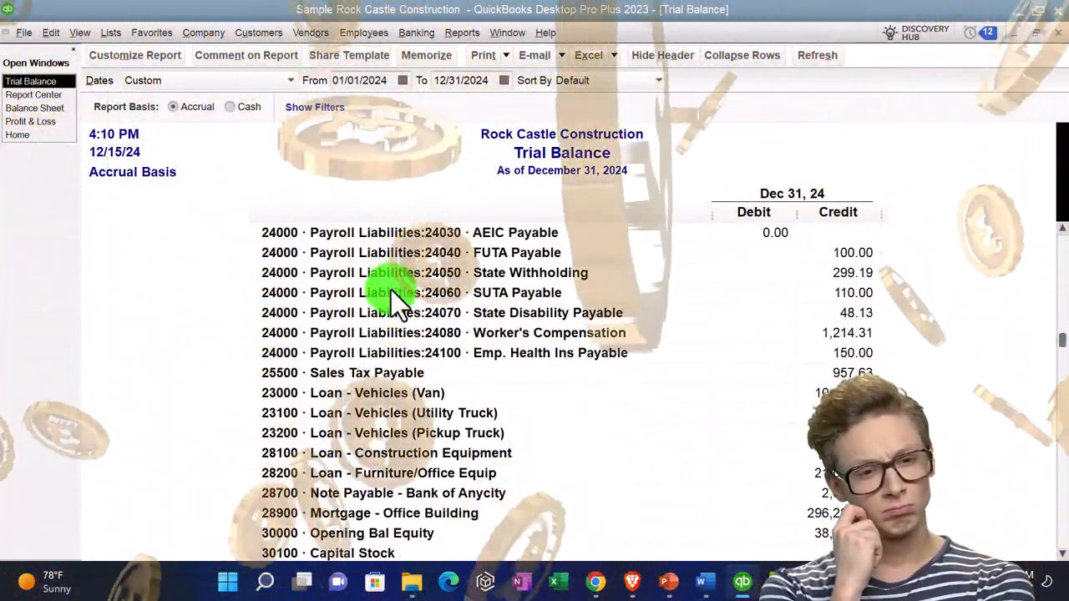
pyautogui.scroll(3)
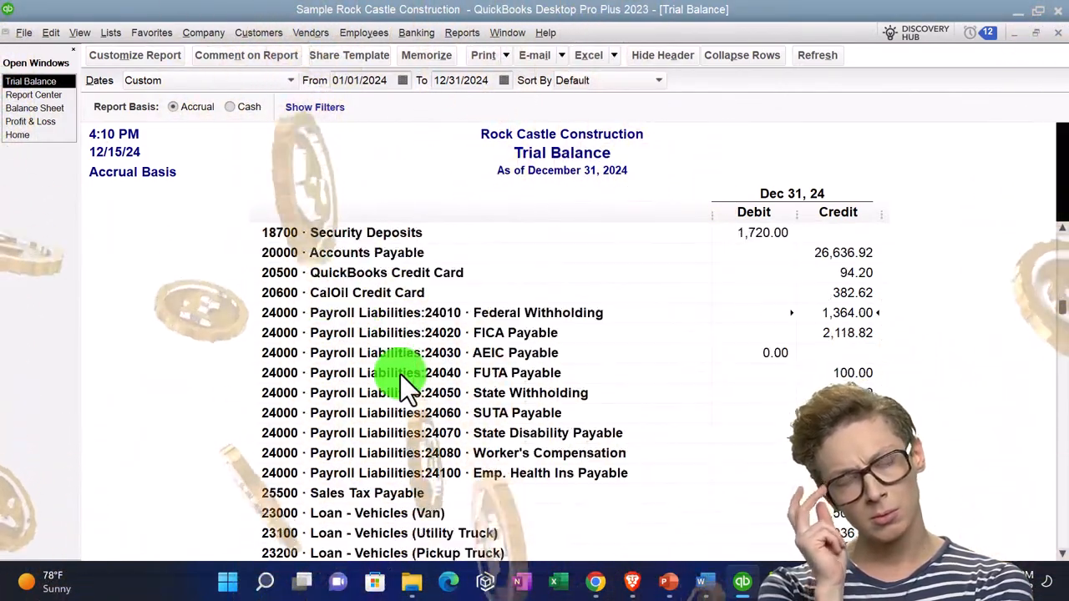
pyautogui.scroll(-3)
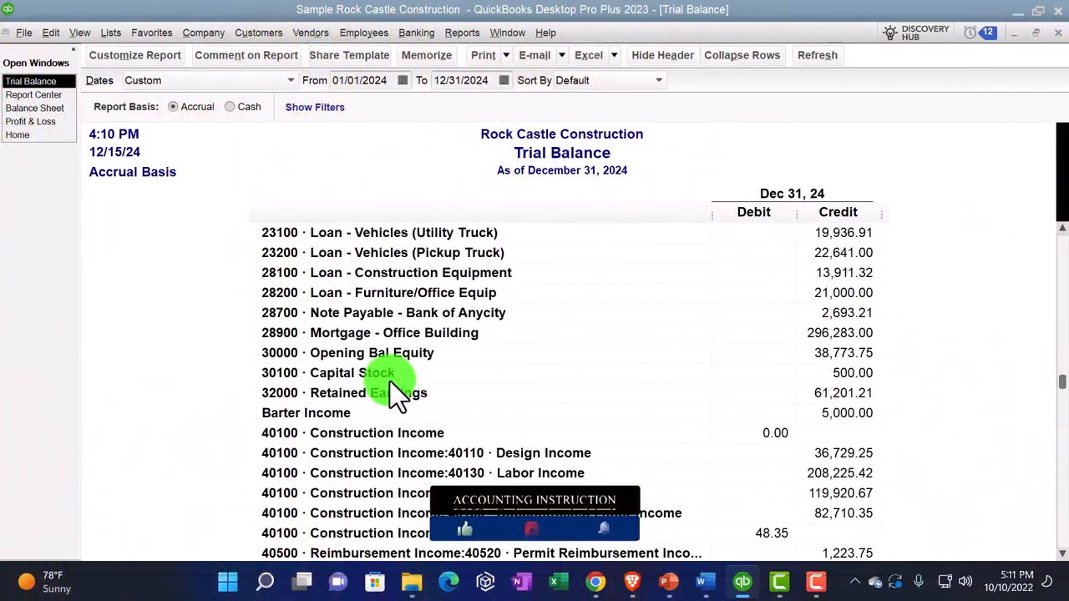
pyautogui.scroll(-3)
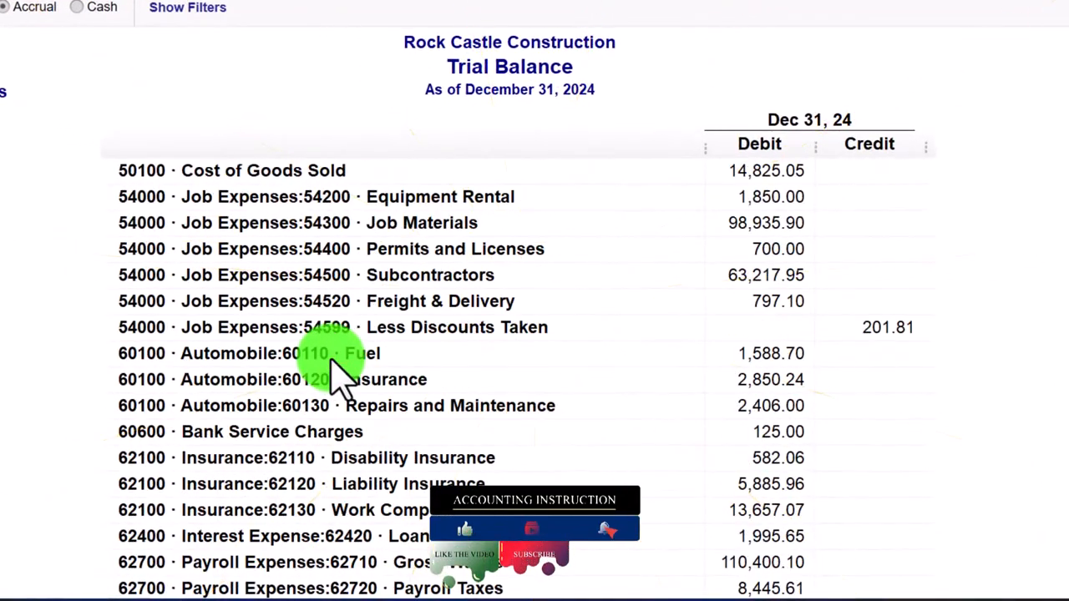
pyautogui.scroll(-3)
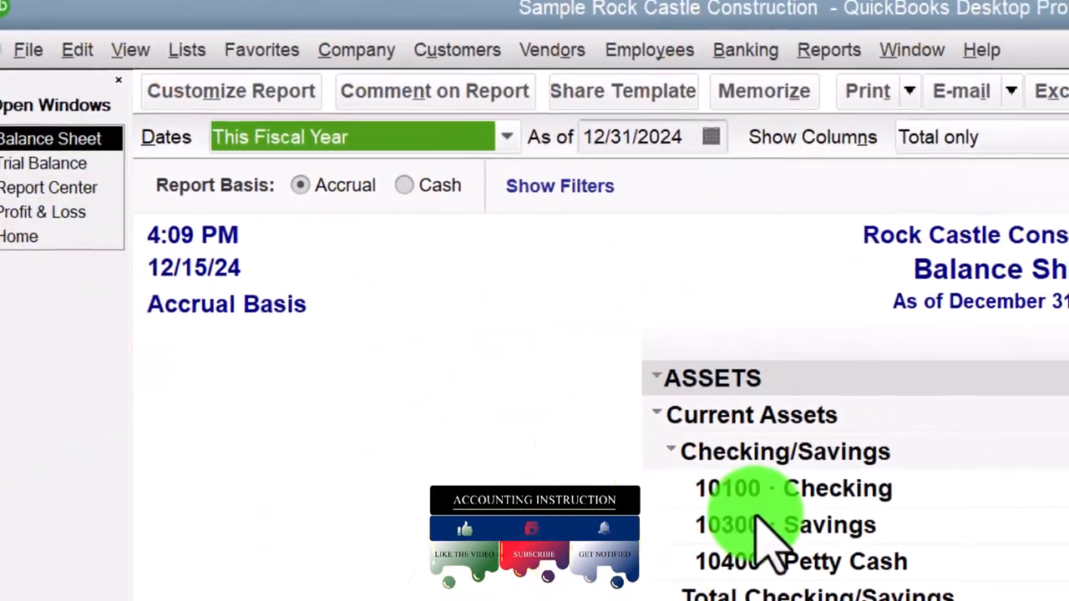
# Step: Scroll down the report before returning to the 2024 Profit & Loss
pyautogui.scroll(-3)
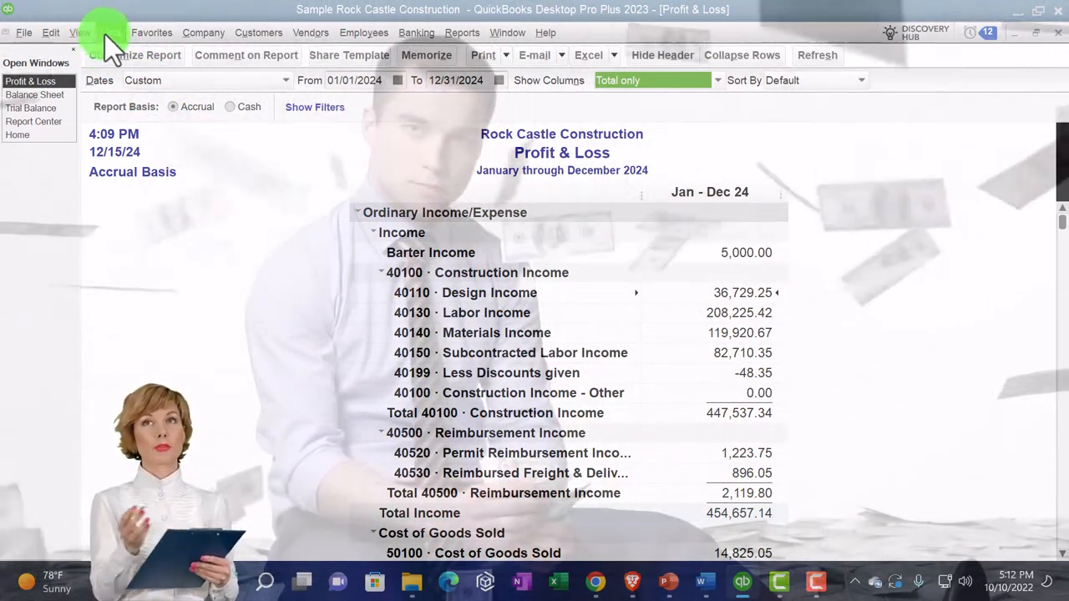
# Step: Open the Chart of Accounts from the Lists menu
pyautogui.click(110, 32)
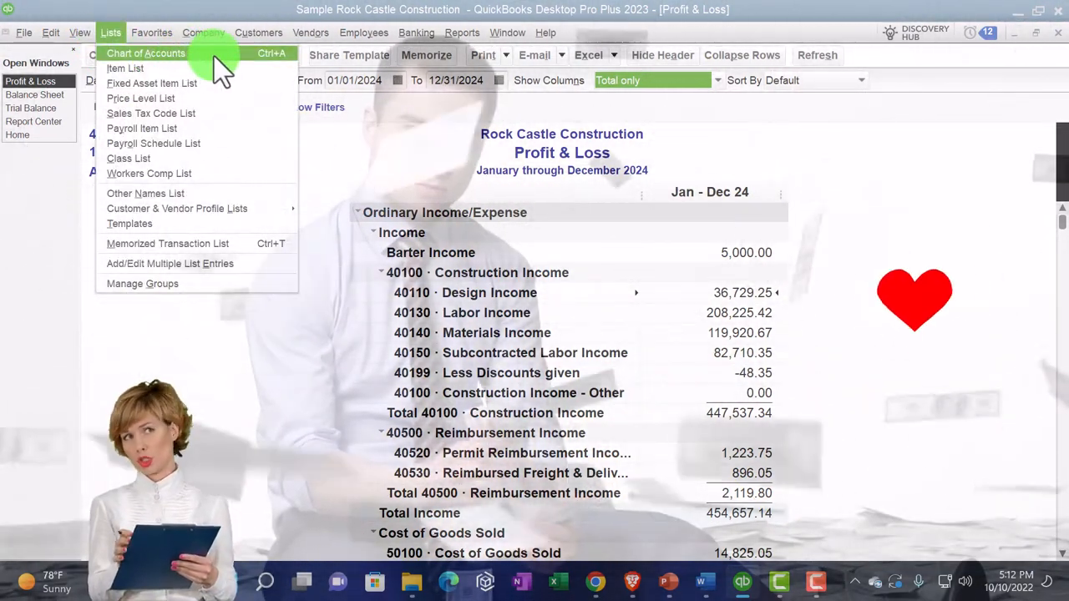
pyautogui.click(147, 52)
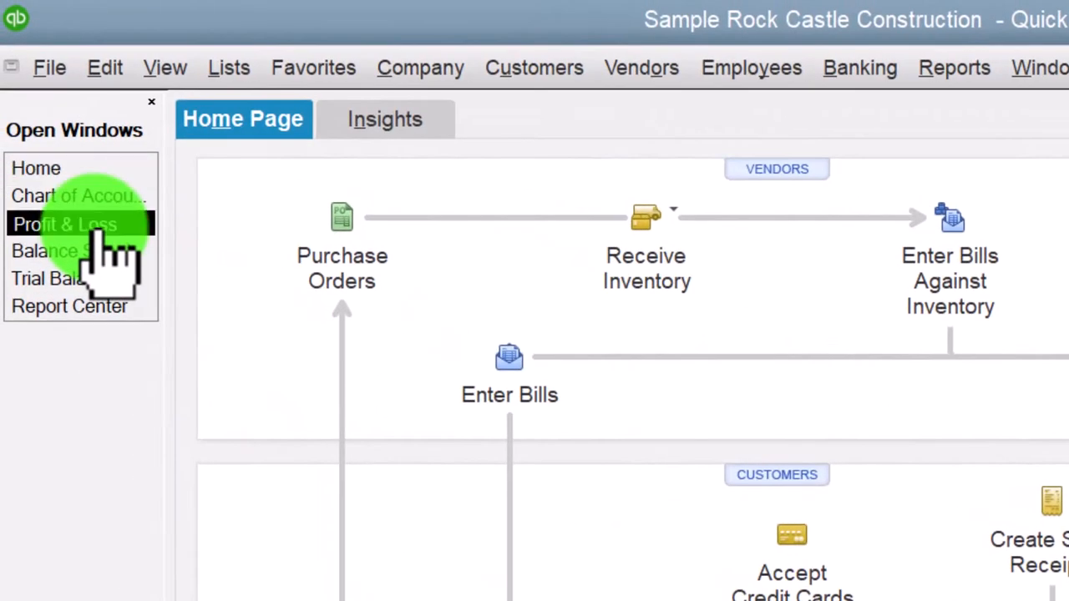
# Step: Switch to the Balance Sheet from Open Windows and scroll back up through it
pyautogui.click(65, 224)
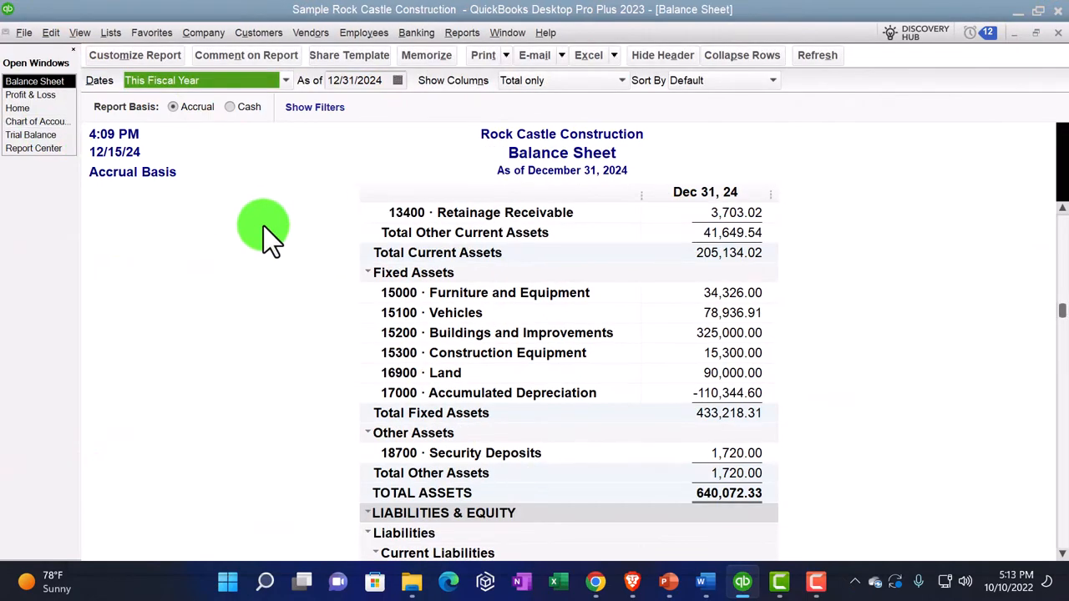
pyautogui.scroll(3)
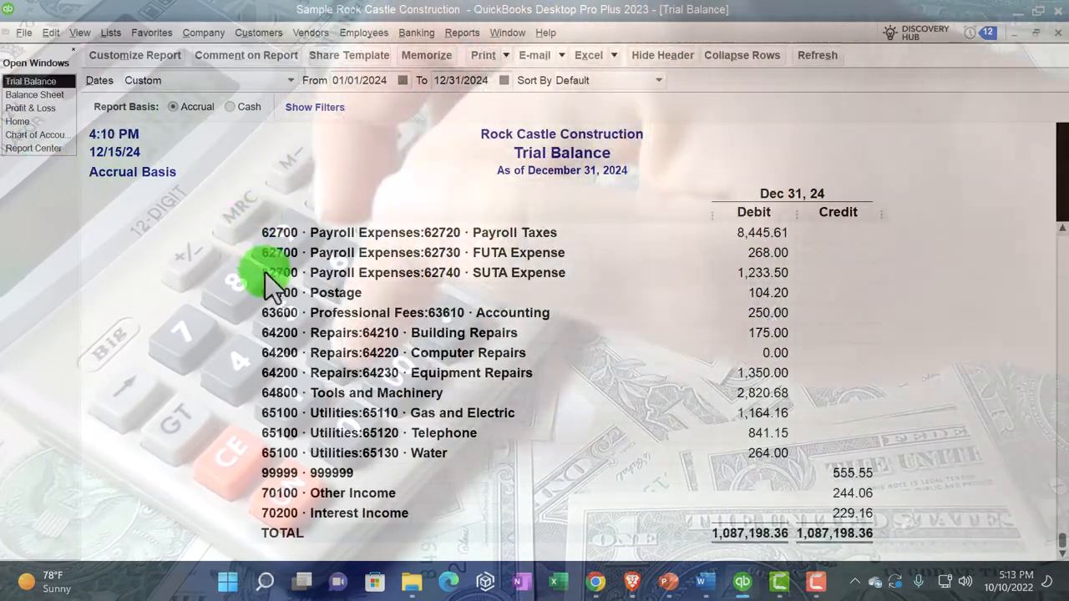
pyautogui.scroll(3)
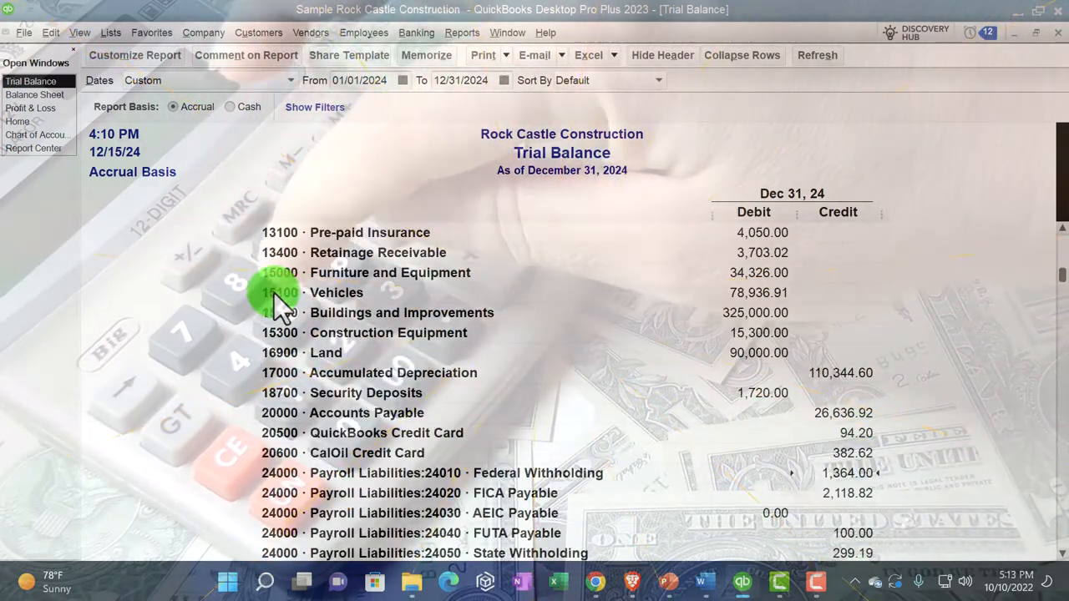
pyautogui.scroll(3)
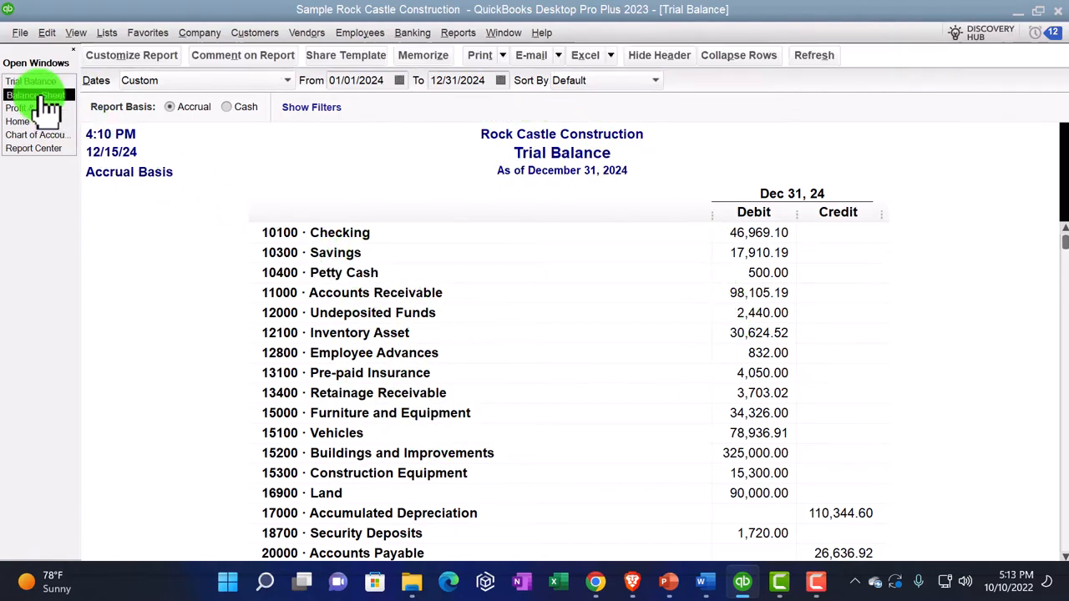
# Step: Switch to the December 2024 Balance Sheet and scroll to its asset section
pyautogui.click(35, 80)
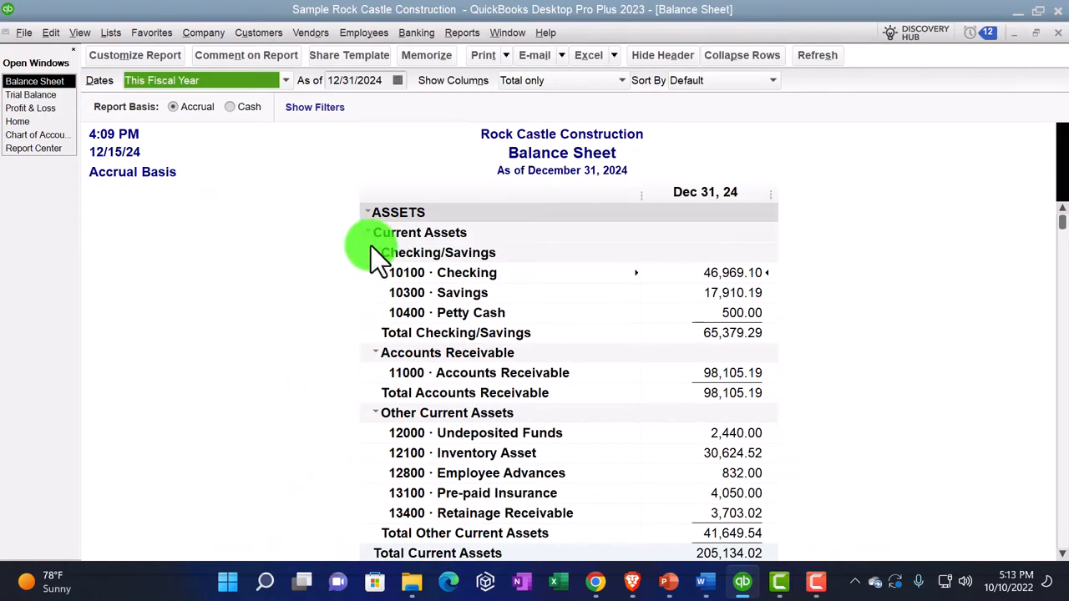
pyautogui.scroll(-3)
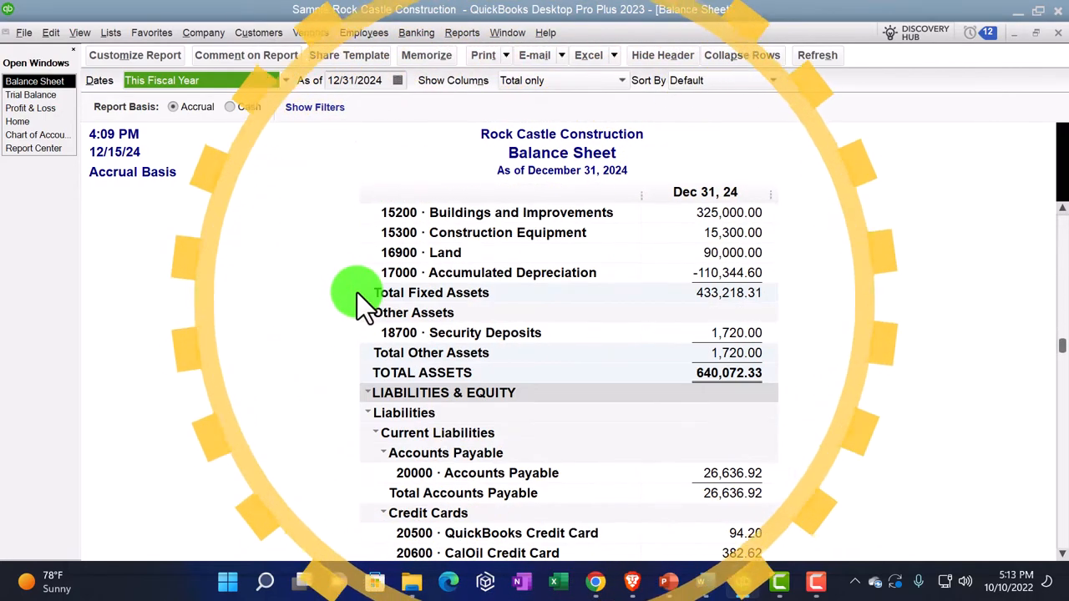
pyautogui.scroll(3)
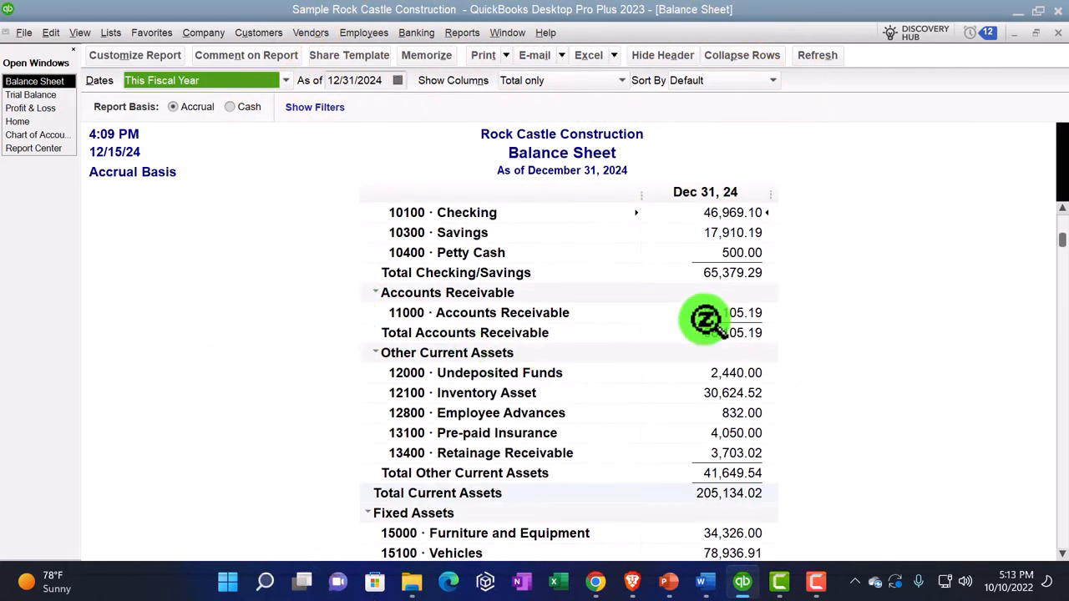
pyautogui.scroll(3)
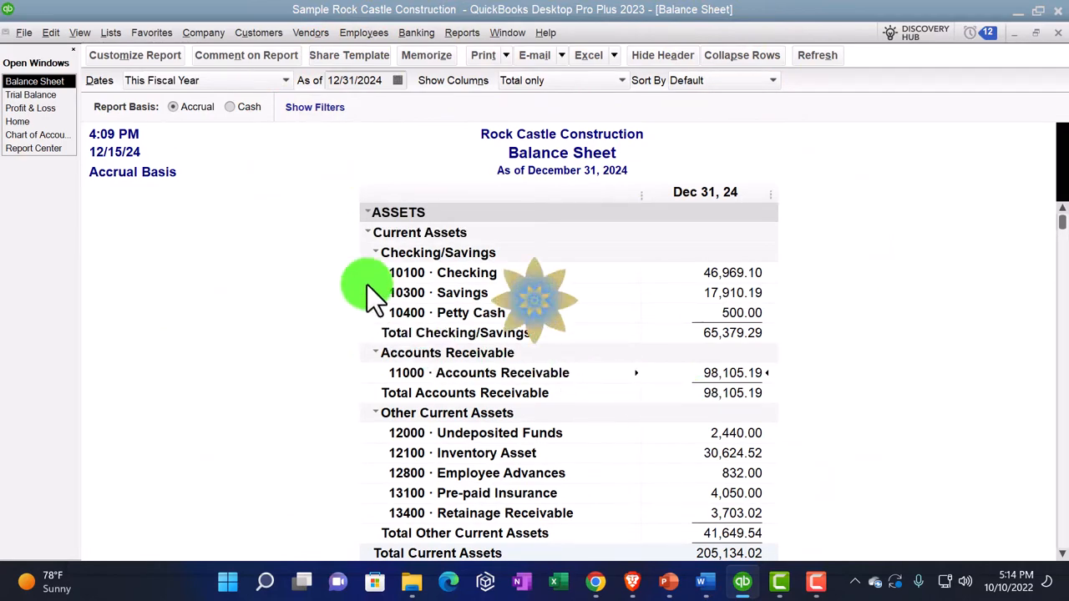
# Step: Collapse then re-expand Current Assets, Checking/Savings and Accounts Receivable to full detail
pyautogui.click(367, 232)
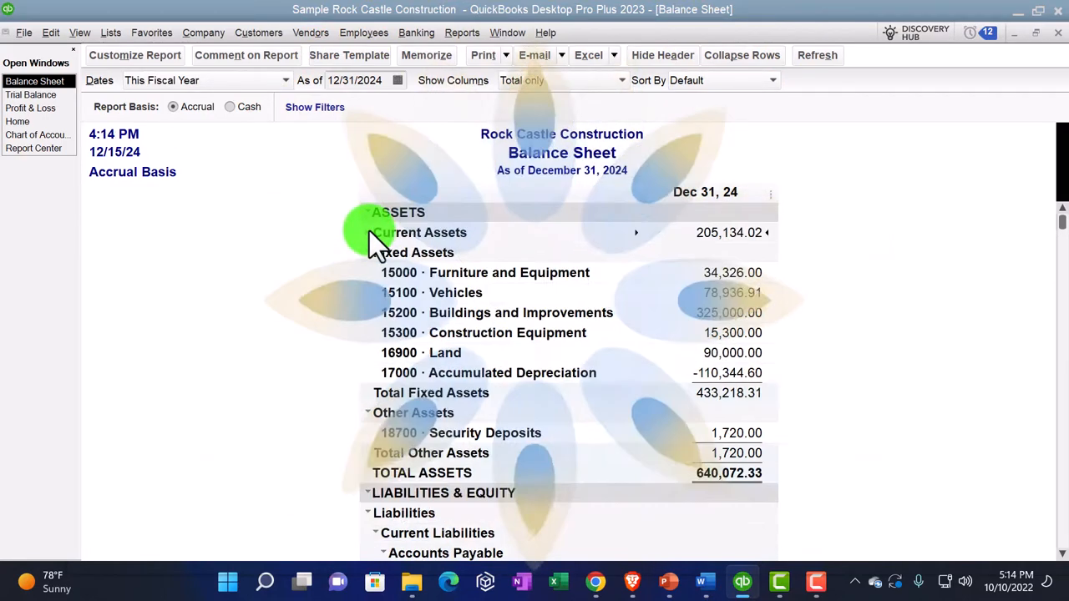
pyautogui.click(368, 232)
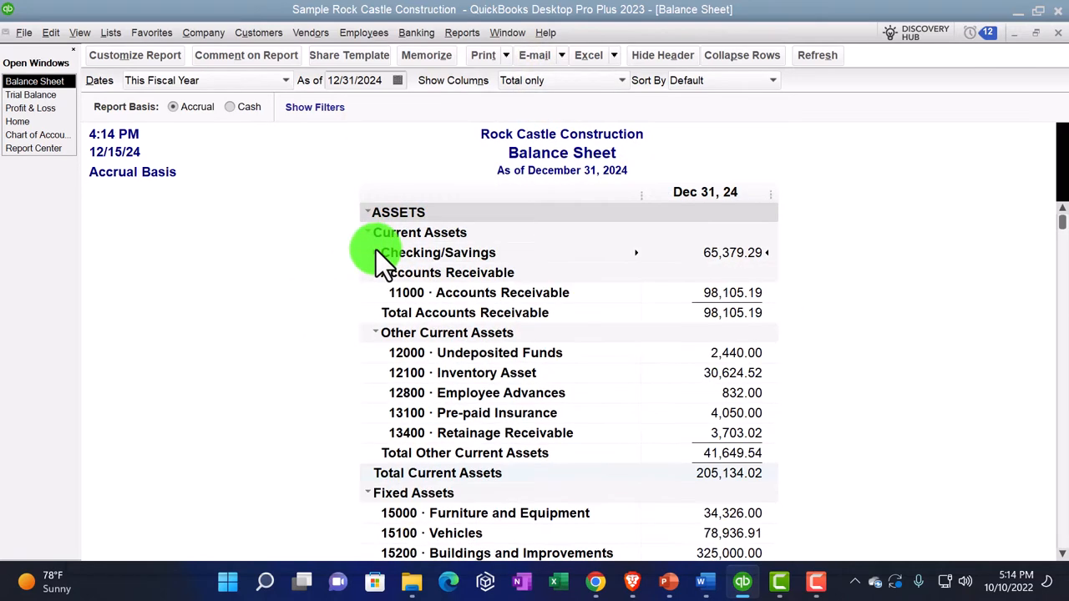
pyautogui.click(376, 252)
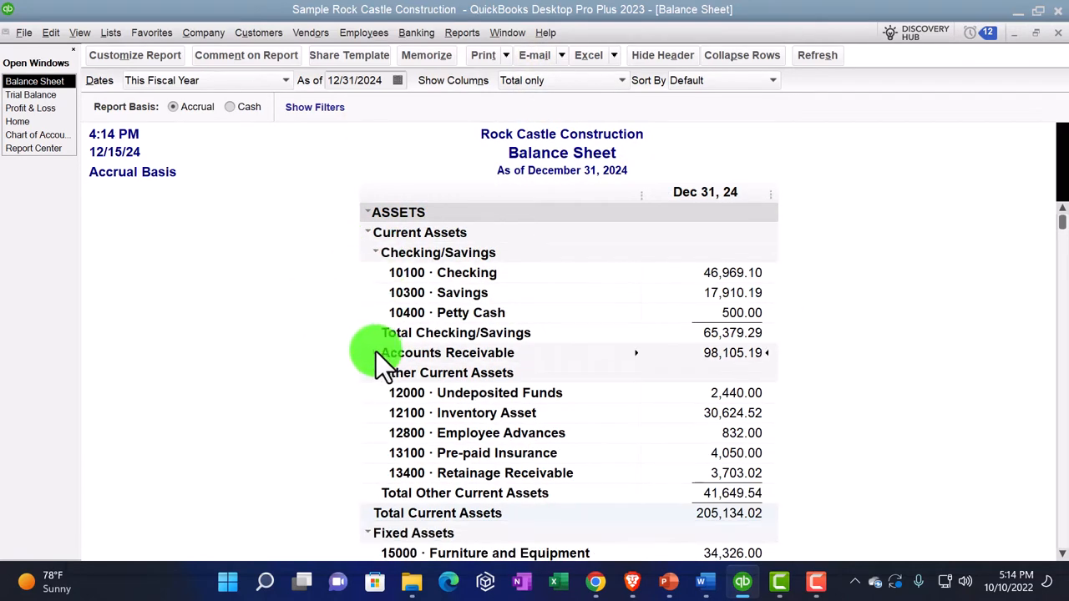
pyautogui.click(384, 352)
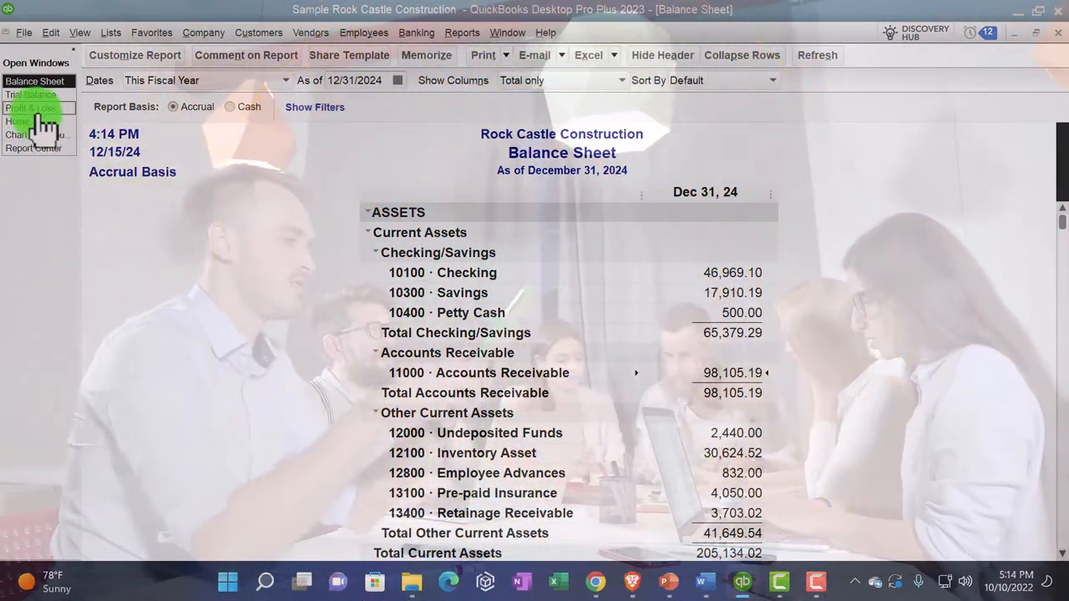
# Step: Switch to the 2024 Profit & Loss and scroll to Net Income of 119,154.64, then back to top
pyautogui.click(30, 93)
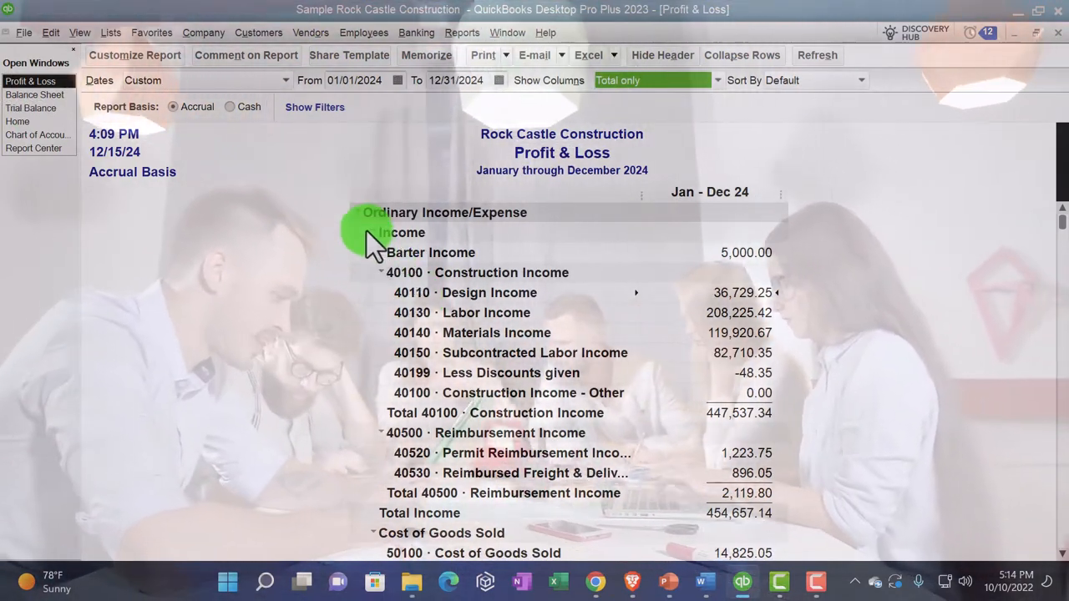
pyautogui.scroll(-3)
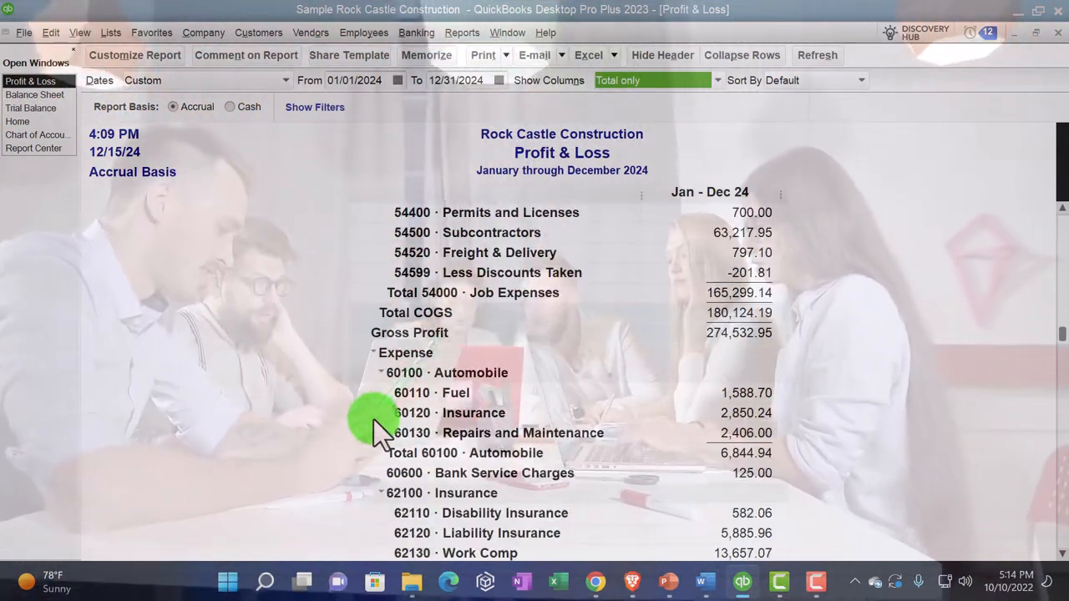
pyautogui.scroll(-3)
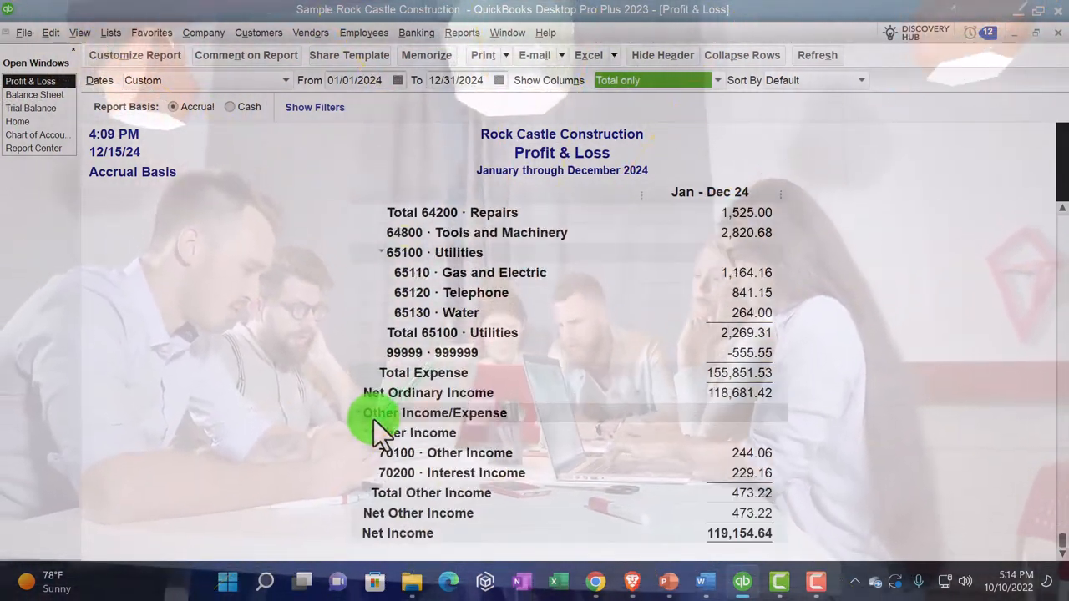
pyautogui.scroll(3)
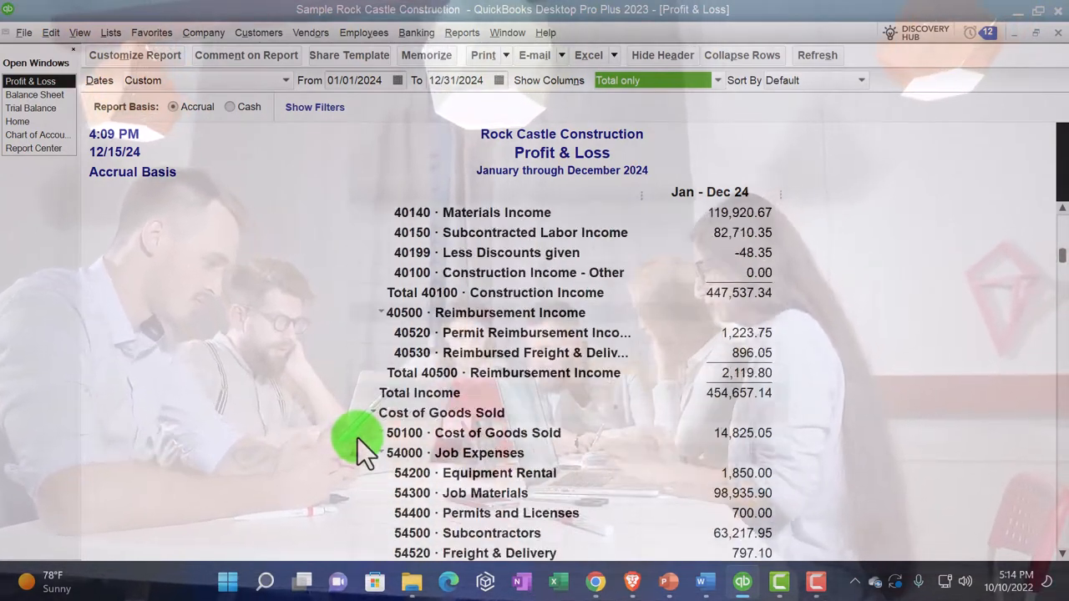
pyautogui.scroll(3)
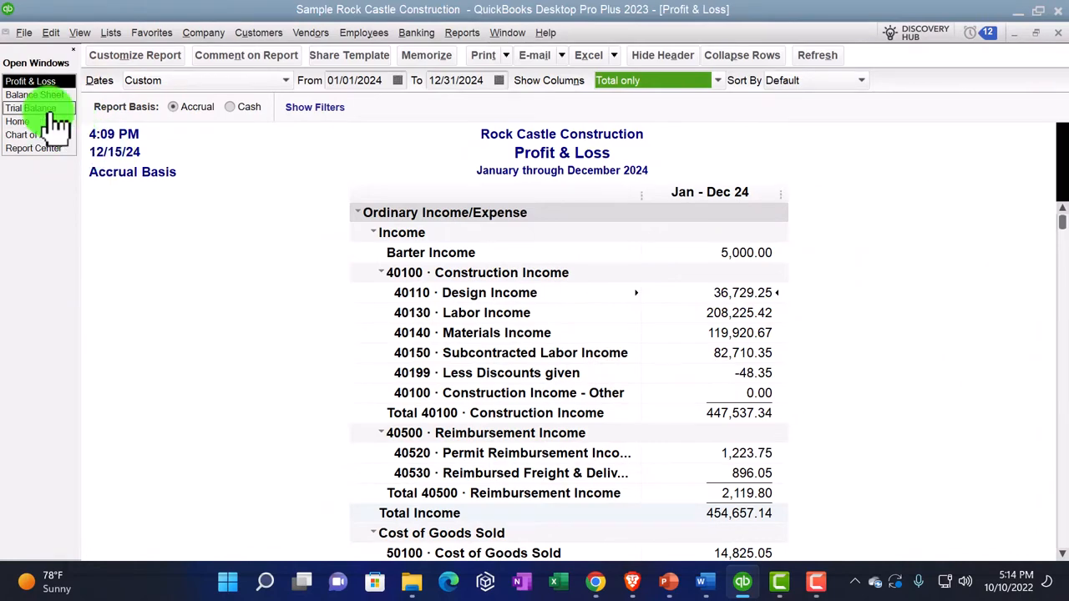
# Step: Switch to the December 2024 Trial Balance and scroll through it toward the 40110 Design Income balance
pyautogui.click(25, 106)
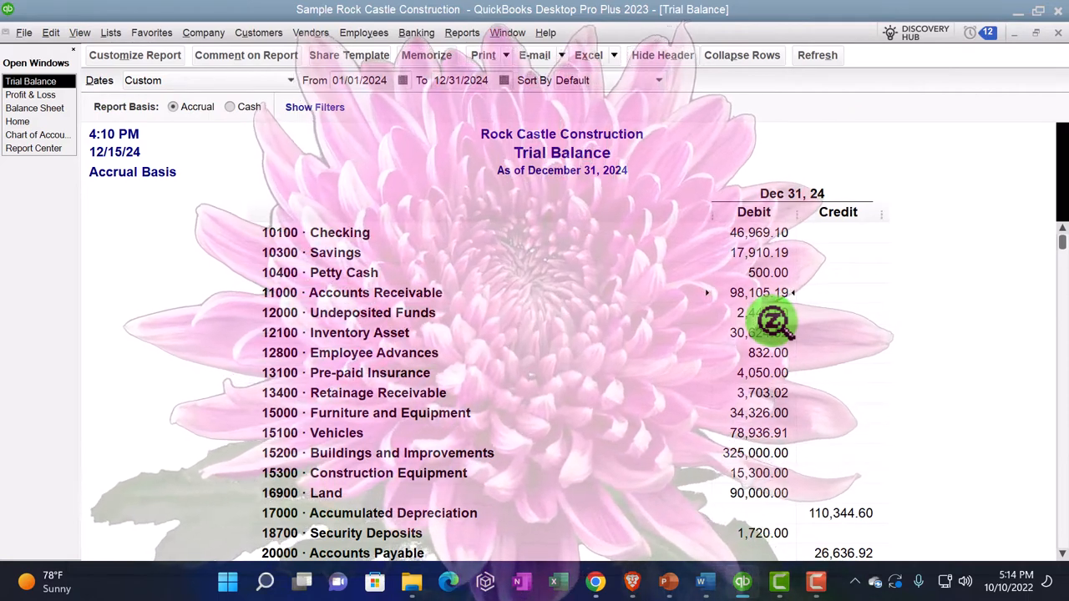
pyautogui.scroll(-3)
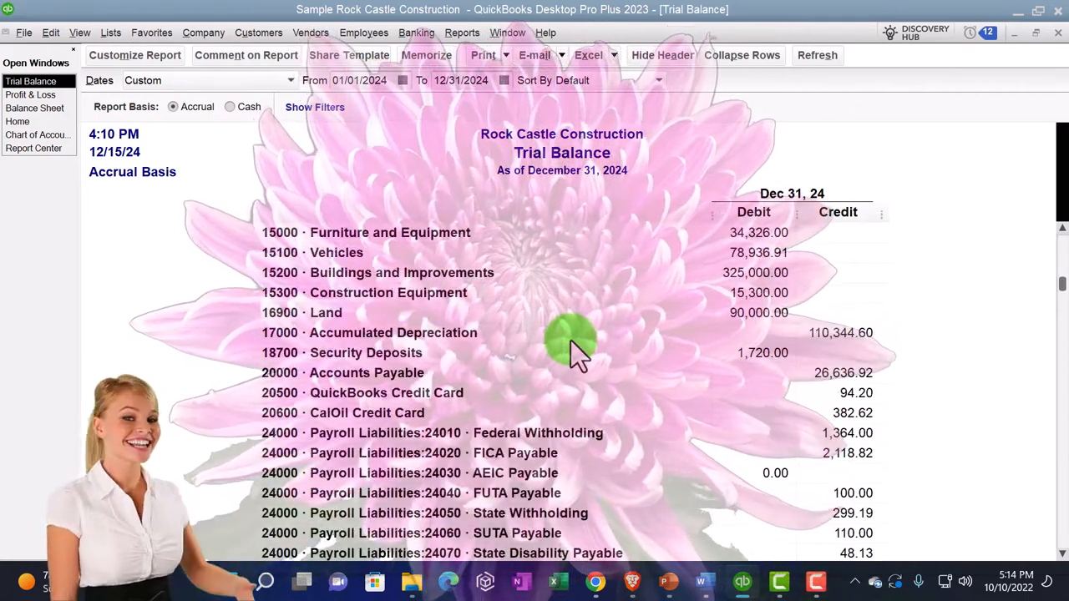
pyautogui.scroll(3)
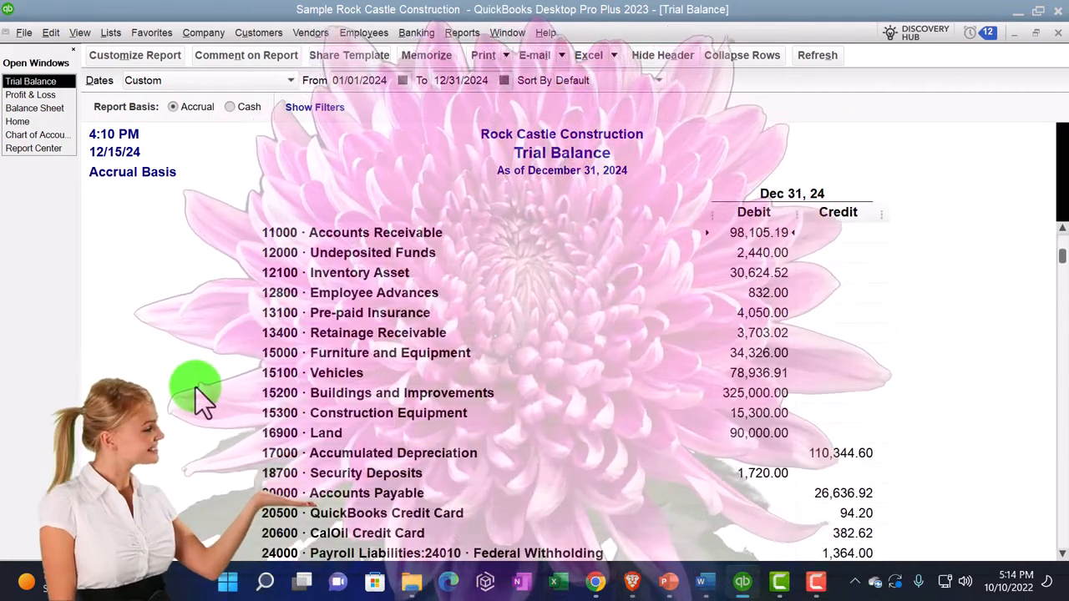
pyautogui.scroll(-3)
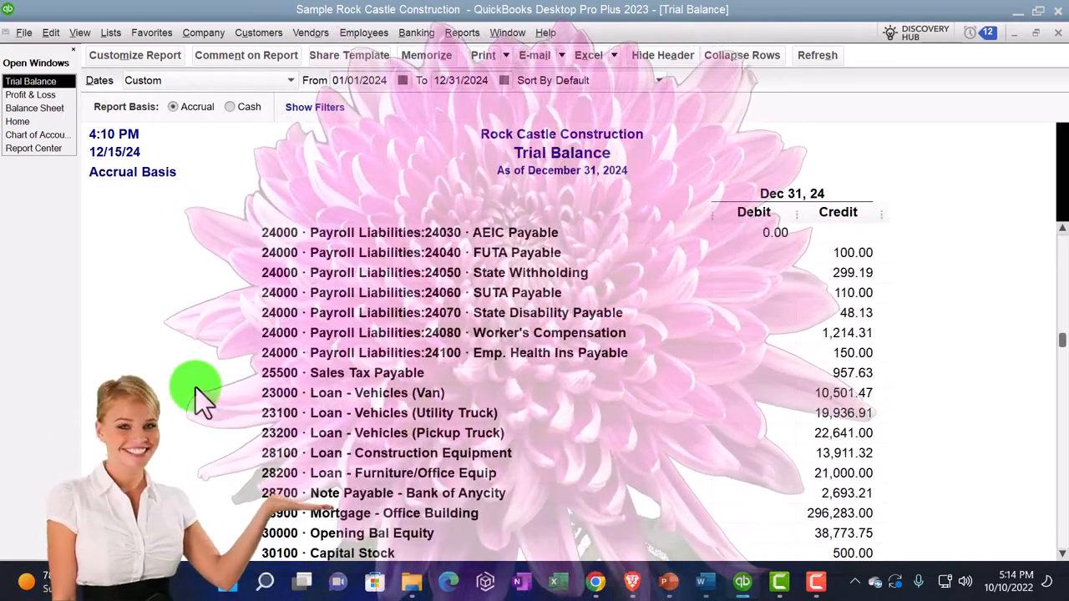
pyautogui.scroll(-3)
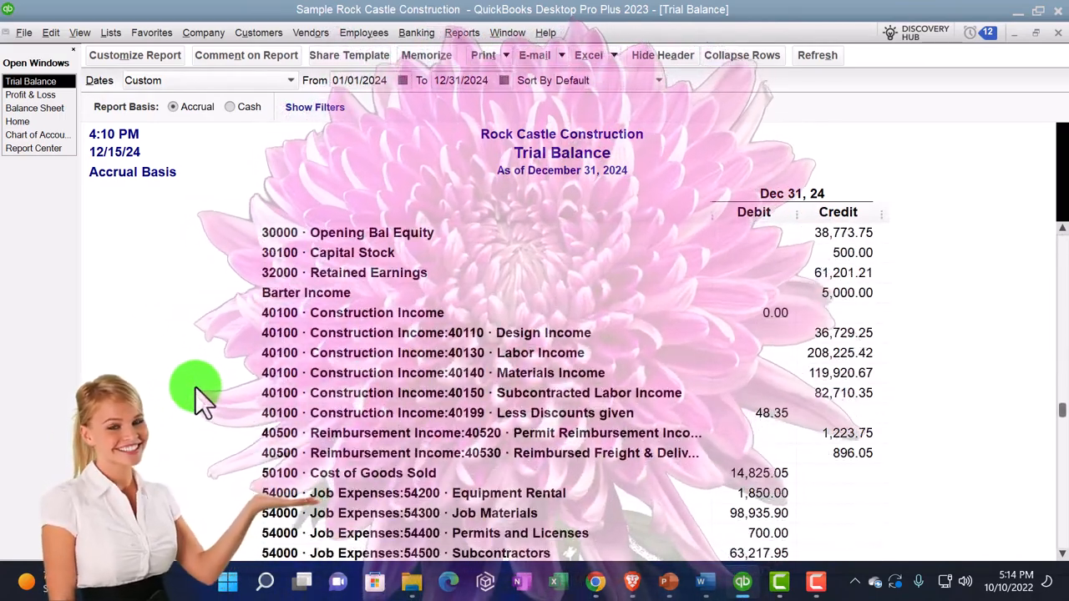
pyautogui.scroll(-3)
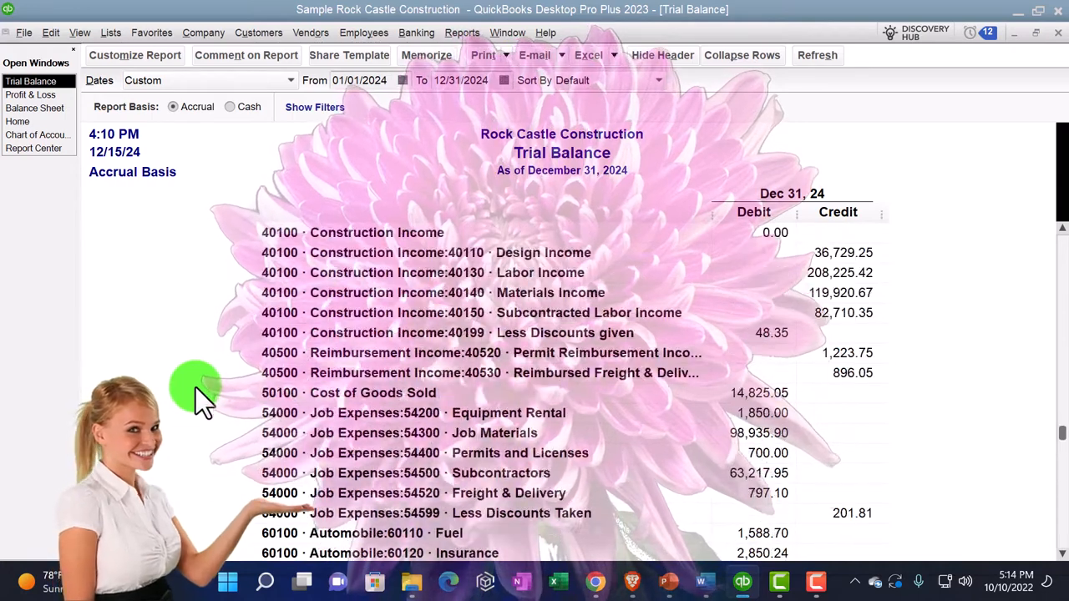
pyautogui.scroll(3)
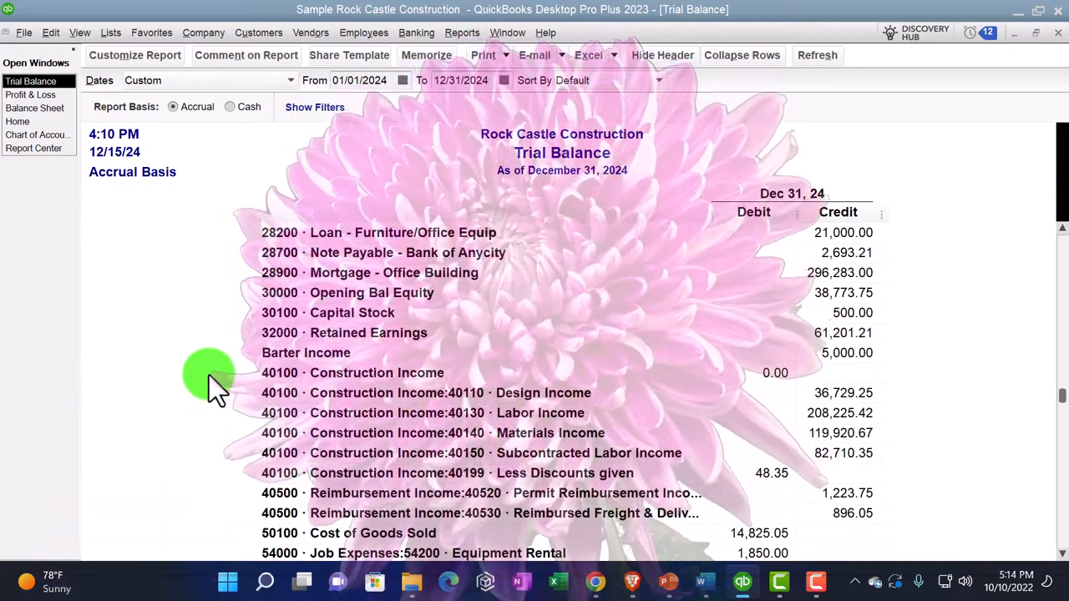
pyautogui.scroll(3)
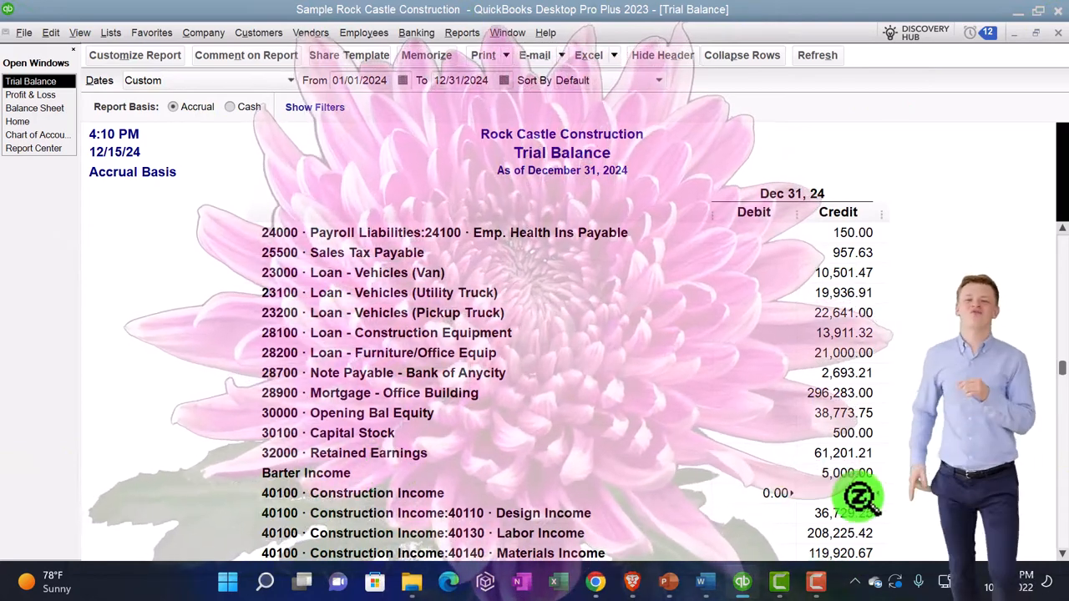
pyautogui.scroll(-3)
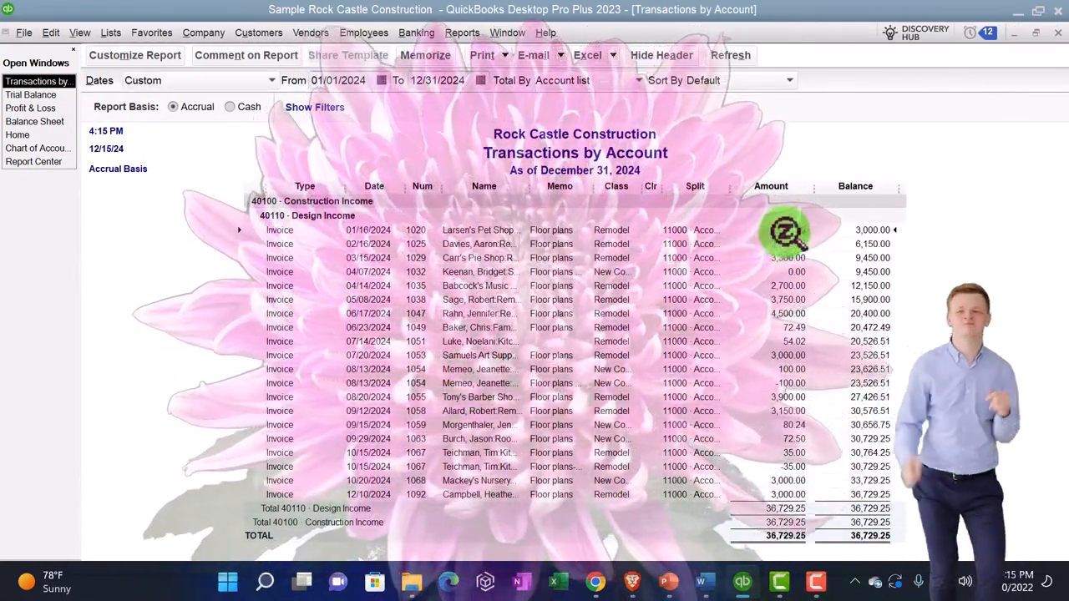
# Step: Close the Design Income transaction detail and return to the Trial Balance report
pyautogui.doubleClick(279, 230)
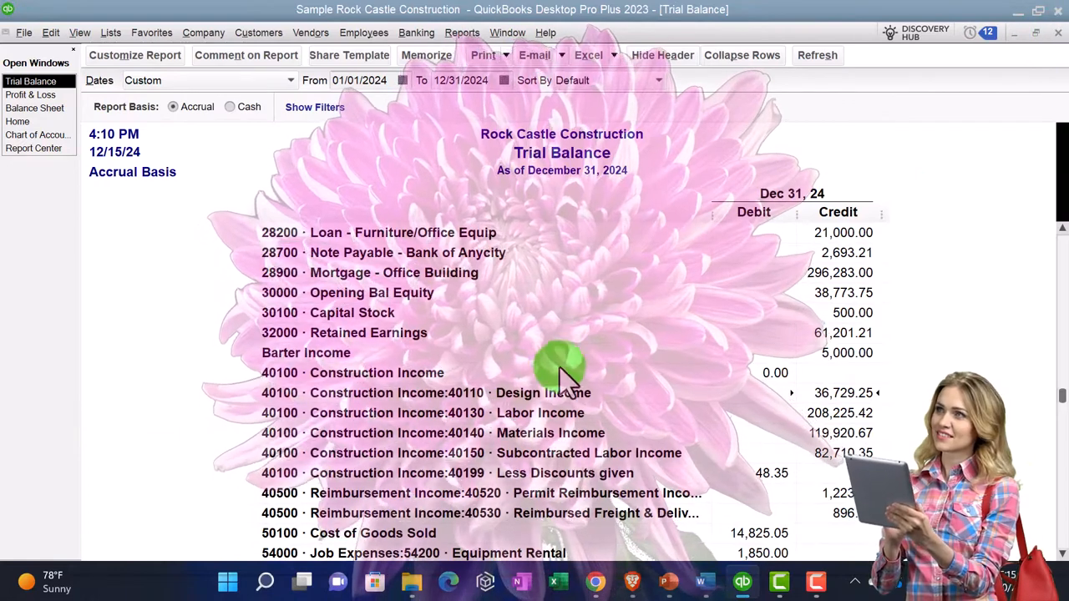
pyautogui.scroll(3)
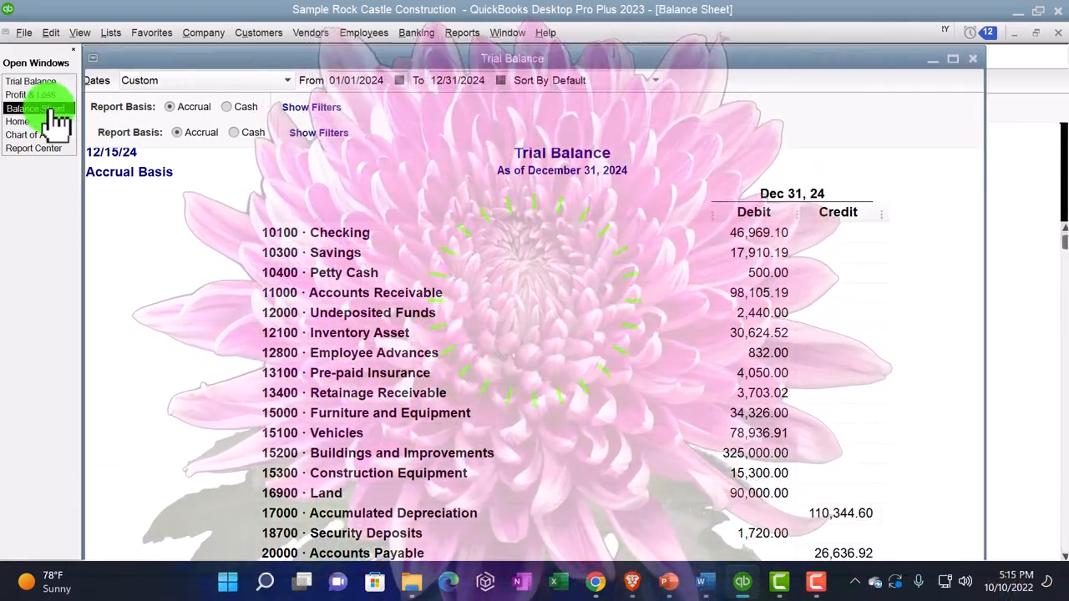
pyautogui.click(33, 107)
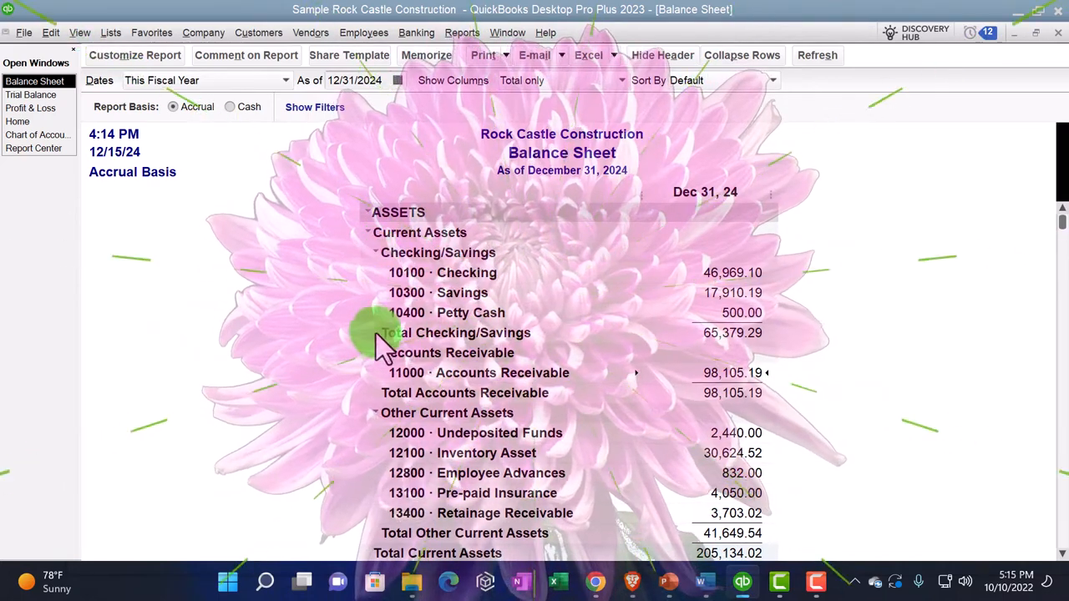
pyautogui.moveTo(664, 371)
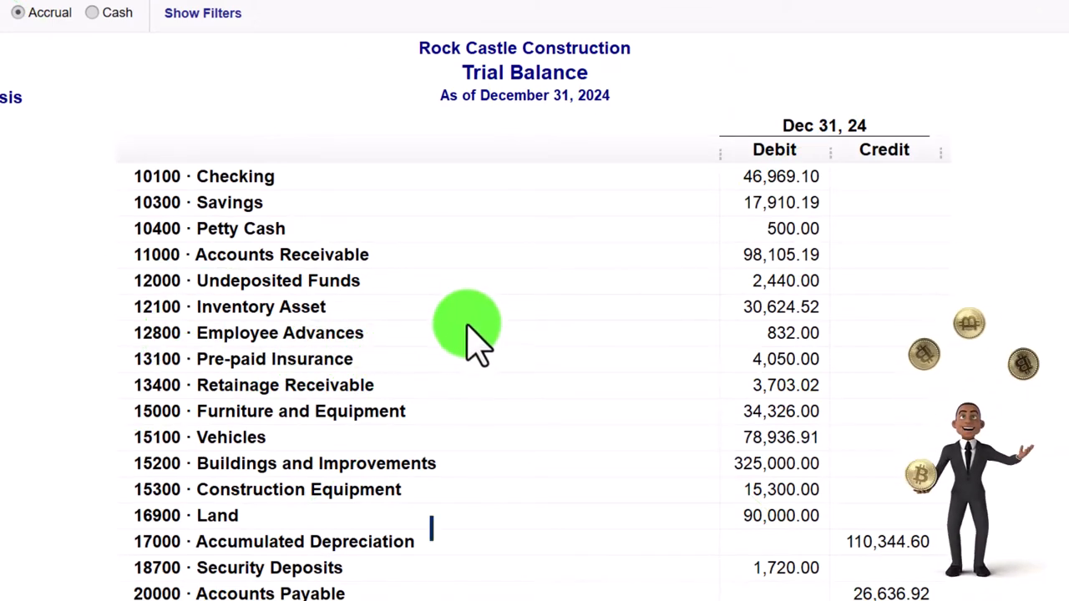
pyautogui.scroll(-3)
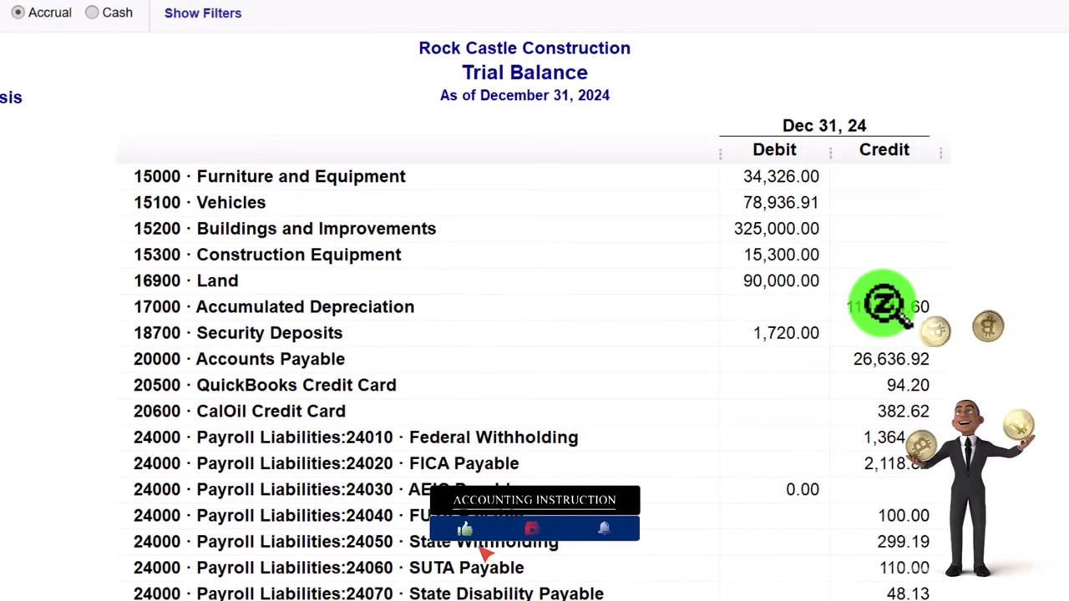
pyautogui.scroll(-3)
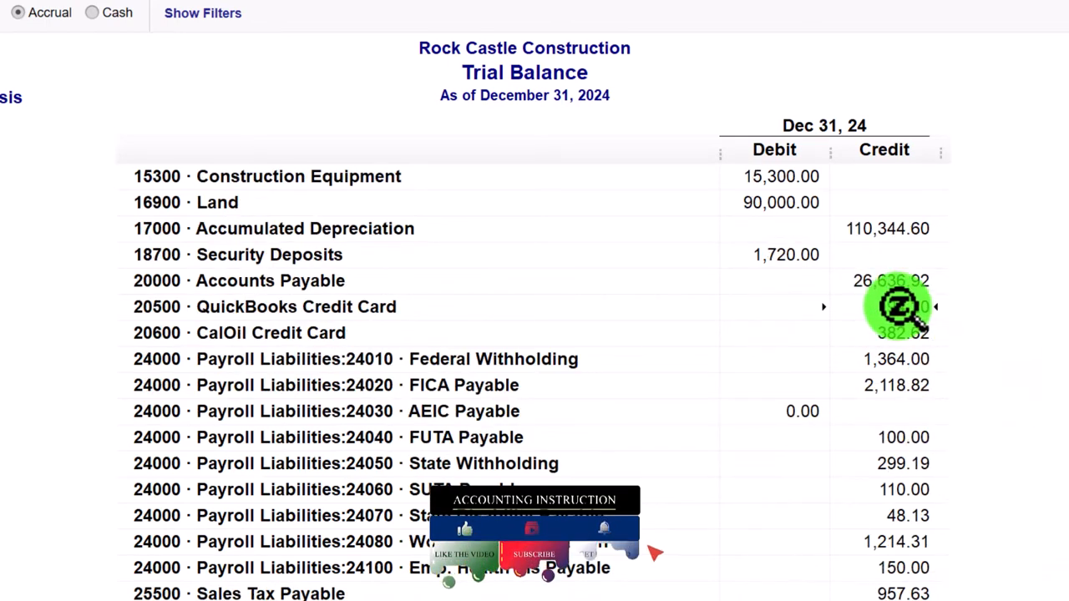
pyautogui.scroll(-3)
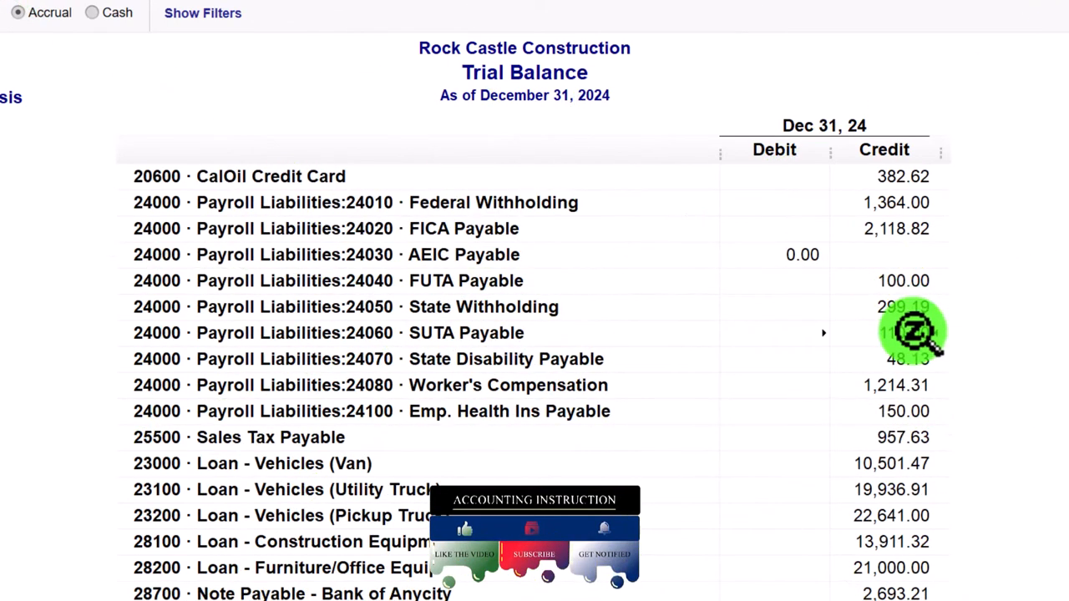
pyautogui.scroll(-3)
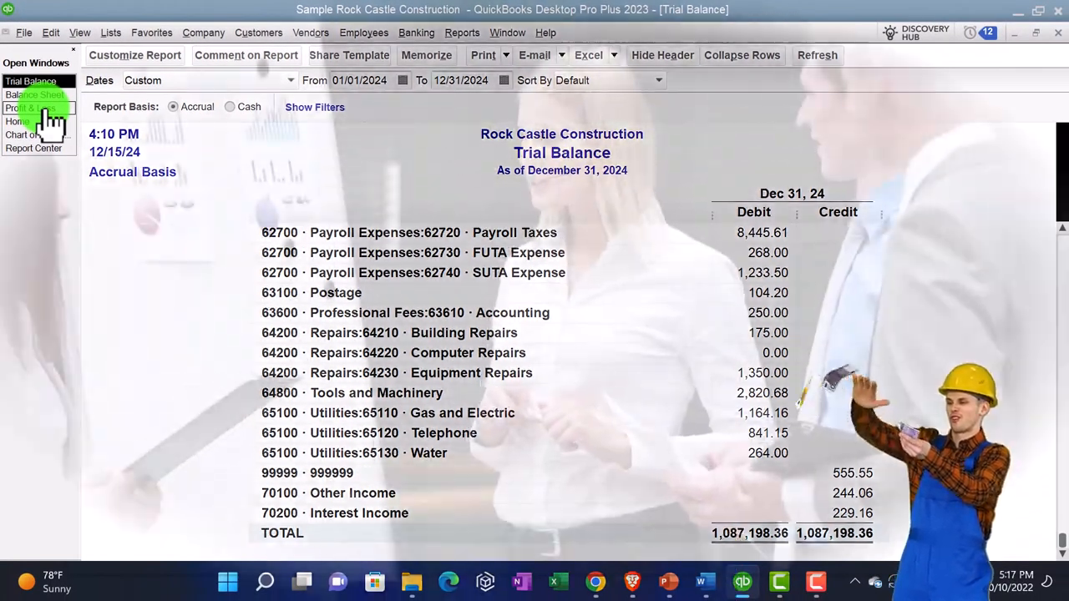
pyautogui.moveTo(231, 418)
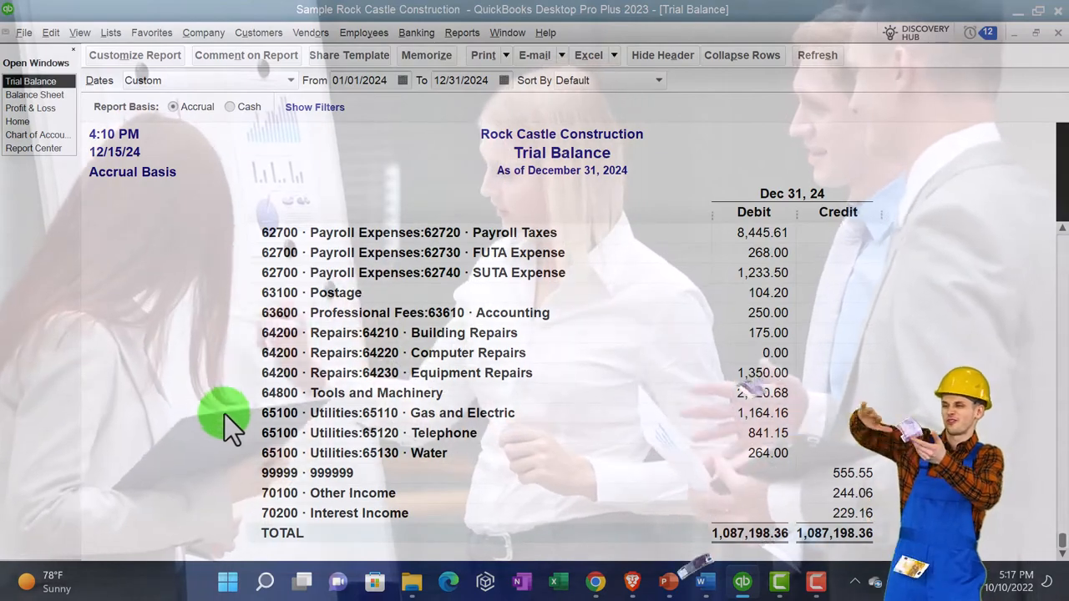
pyautogui.scroll(3)
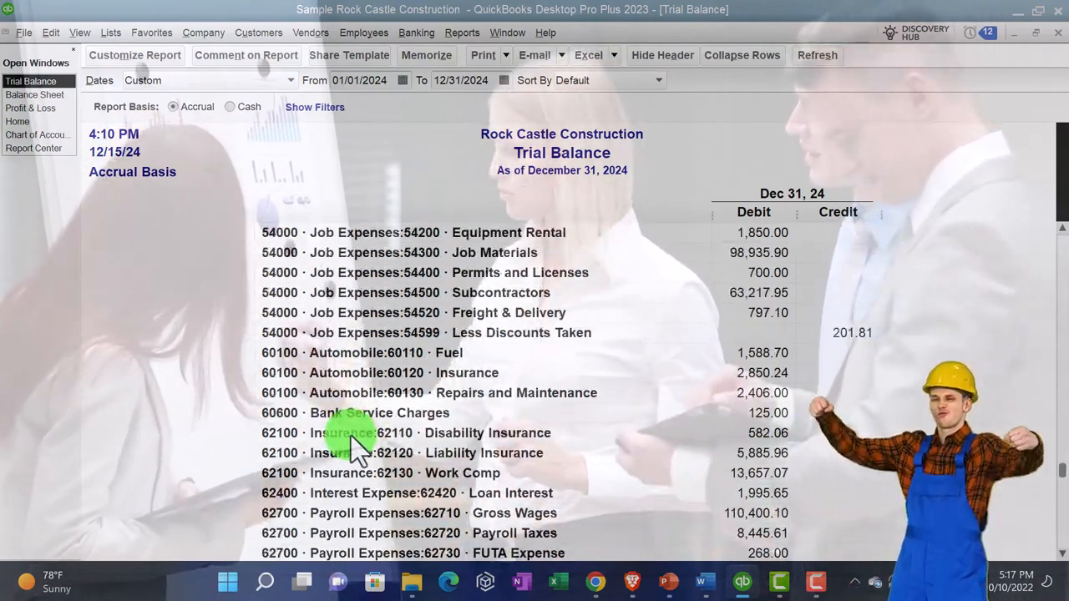
pyautogui.scroll(3)
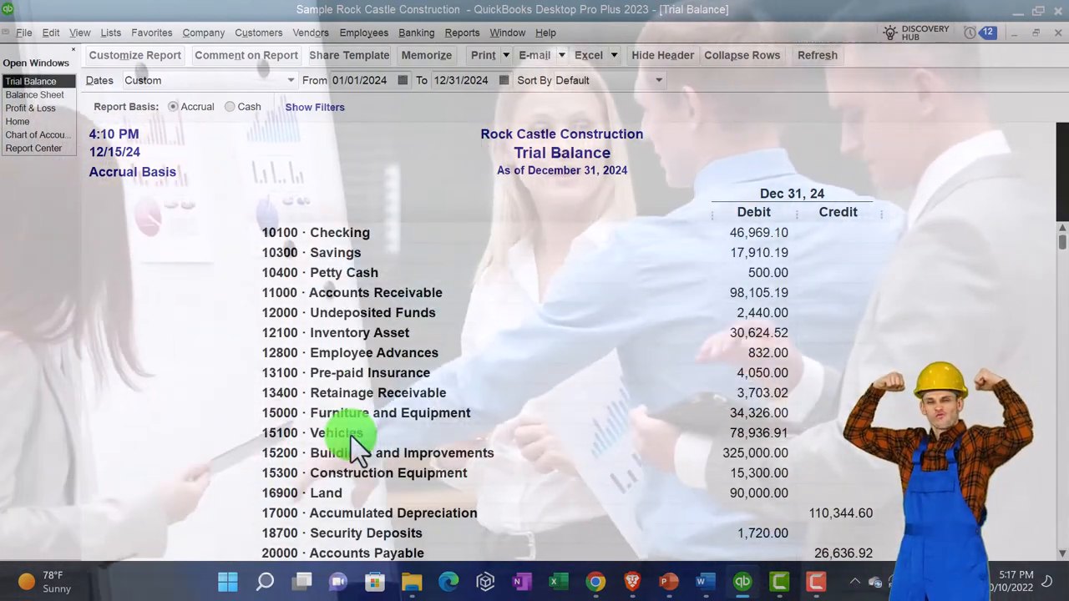